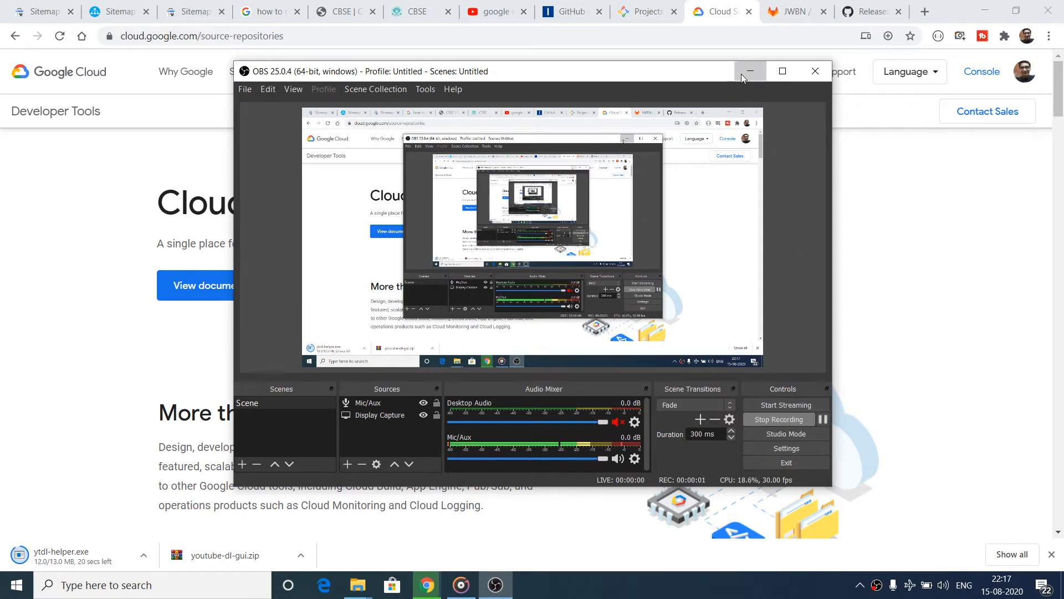
Hide OBS, load github.com and its search suggestions, then switch to the Google Open Source tab.
{"action": "left_click", "coordinate": [750, 71]}
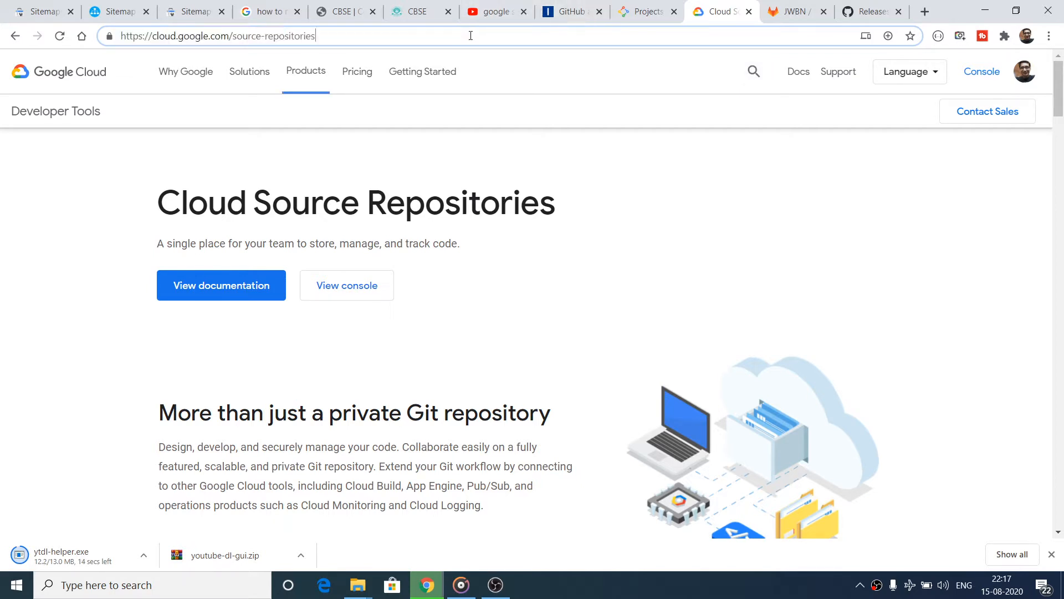
{"action": "double_click", "coordinate": [288, 36]}
{"action": "type", "text": "github.com"}
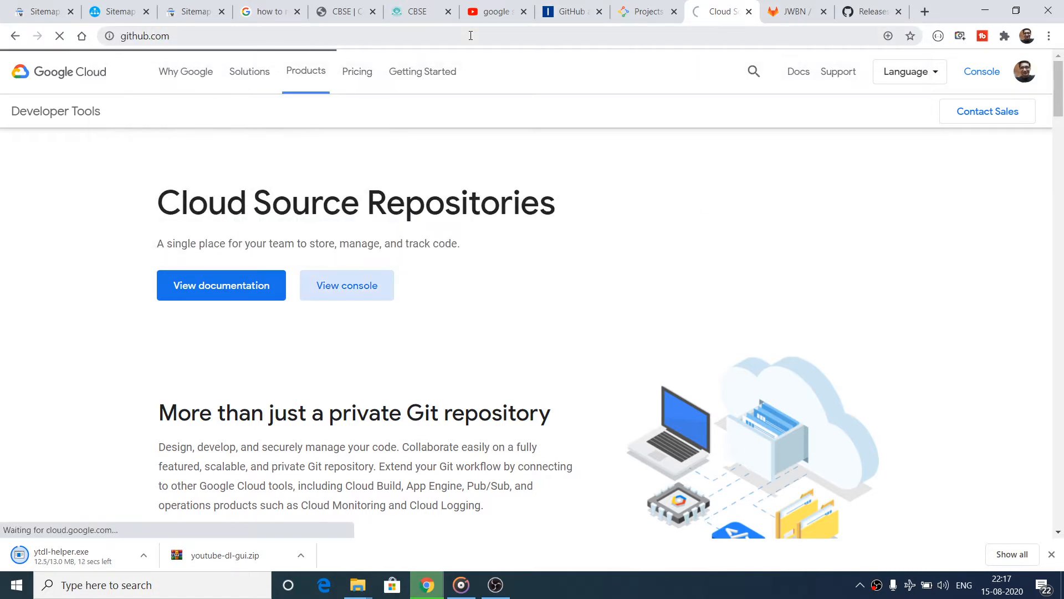
{"action": "left_click", "coordinate": [572, 12]}
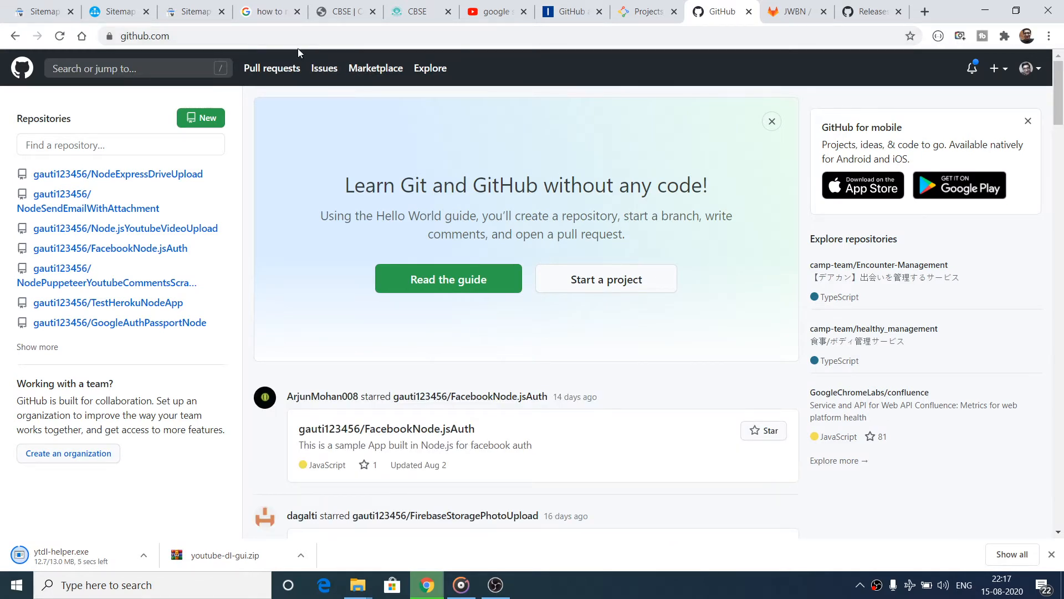
{"action": "left_click", "coordinate": [136, 67]}
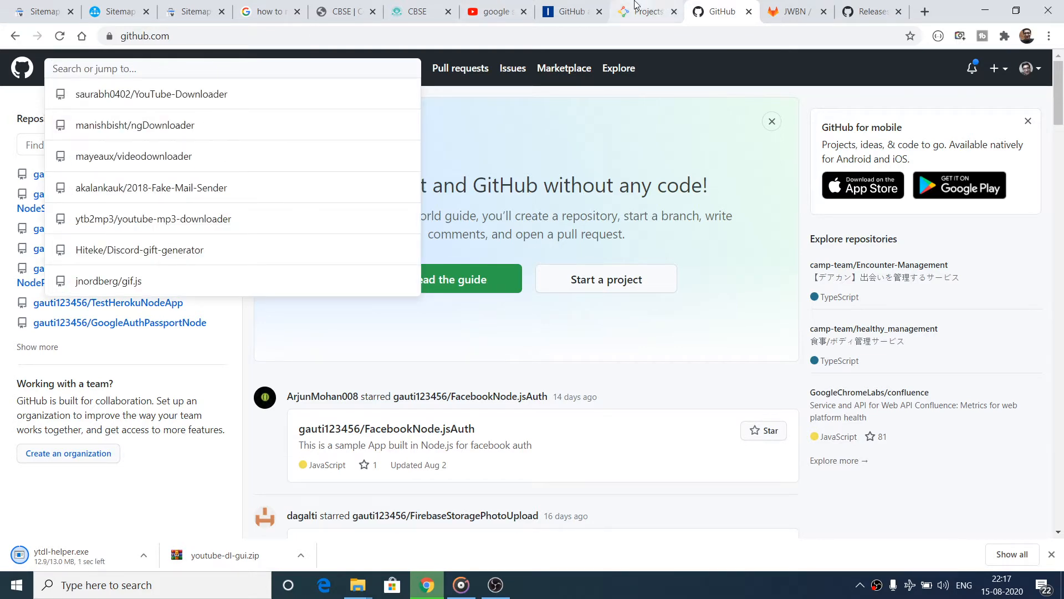
{"action": "left_click", "coordinate": [643, 12]}
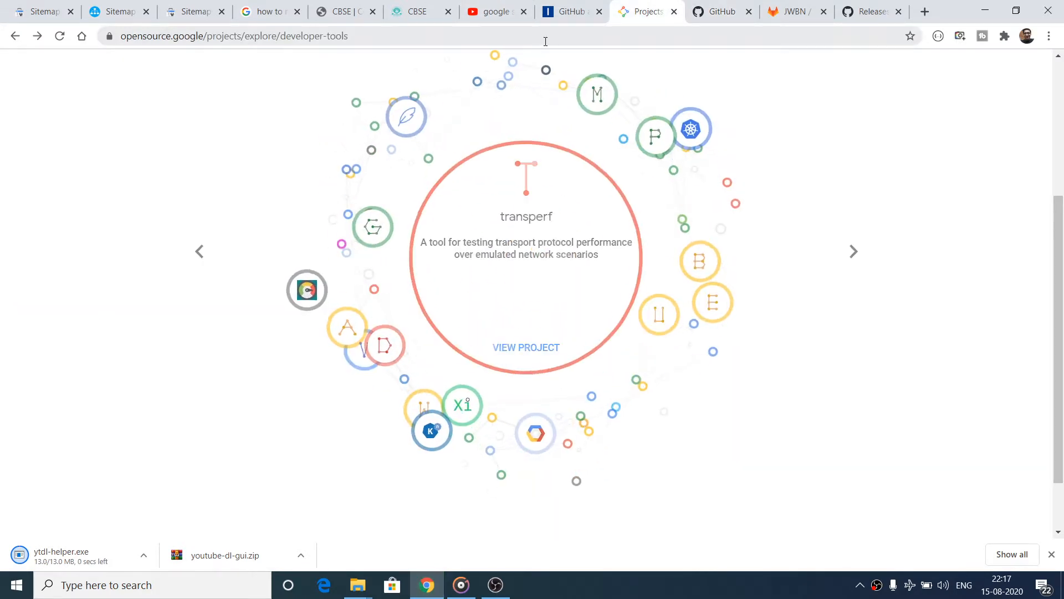
Load opensource.google and browse its home page, including the 2,000 Projects and Counting section.
{"action": "left_click", "coordinate": [234, 36]}
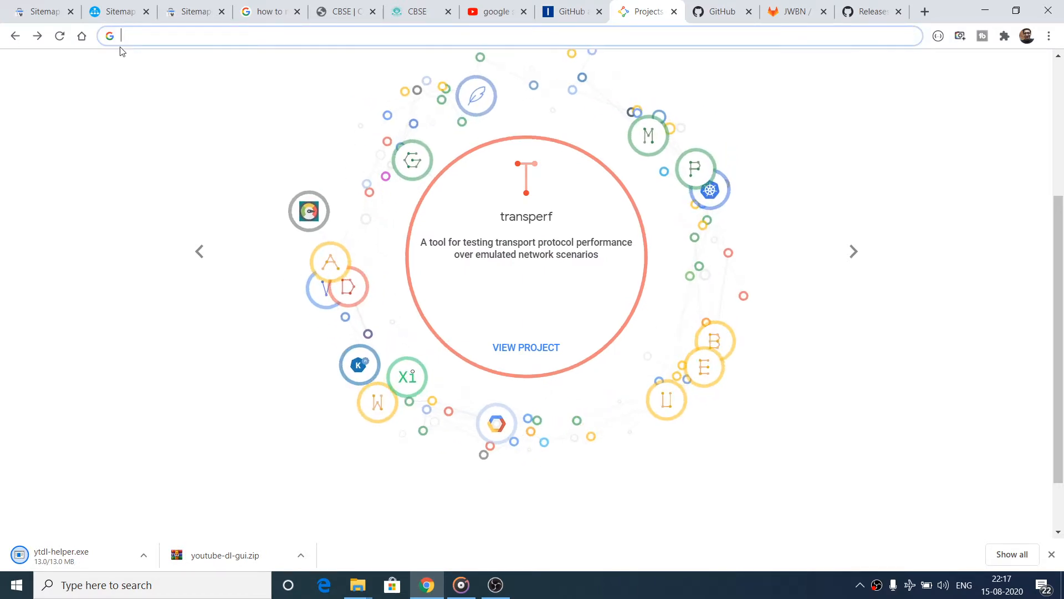
{"action": "type", "text": "opensource.google"}
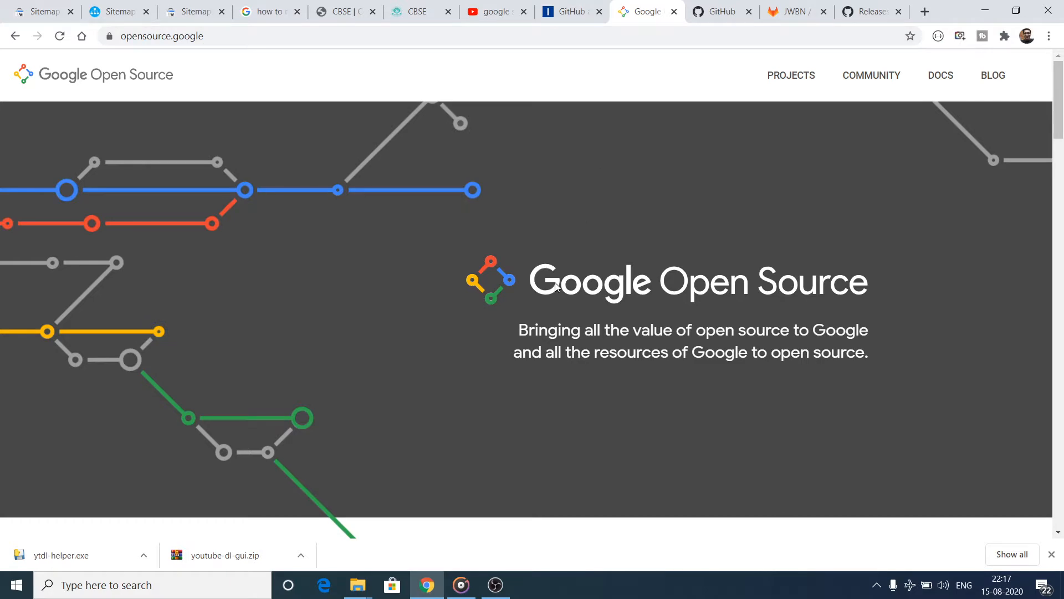
{"action": "scroll", "scroll_direction": "down", "scroll_amount": 3}
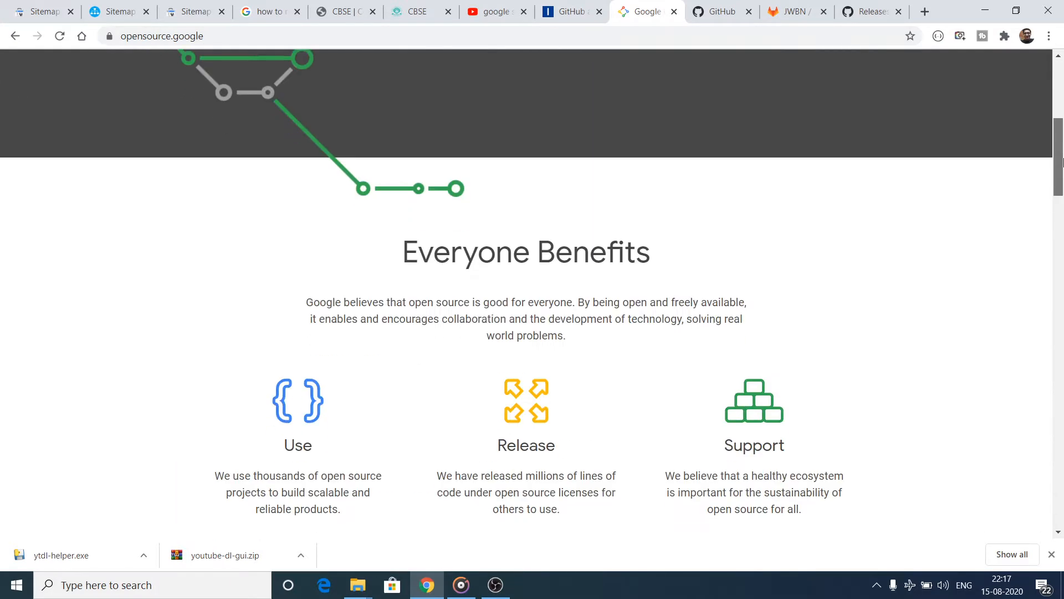
{"action": "scroll", "scroll_direction": "down", "scroll_amount": 3}
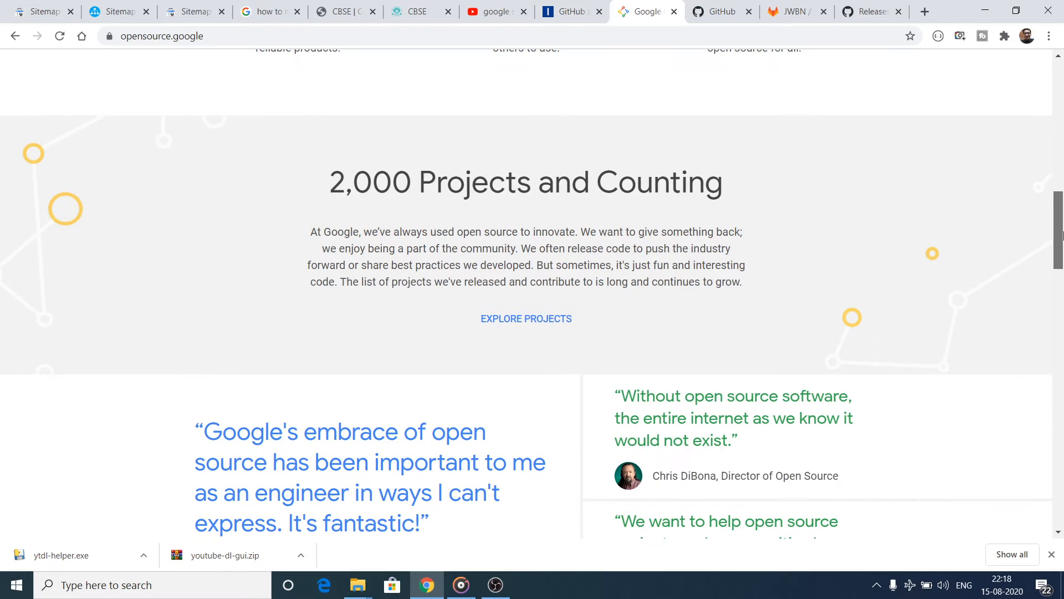
{"action": "left_click_drag", "start_coordinate": [328, 181], "coordinate": [596, 182]}
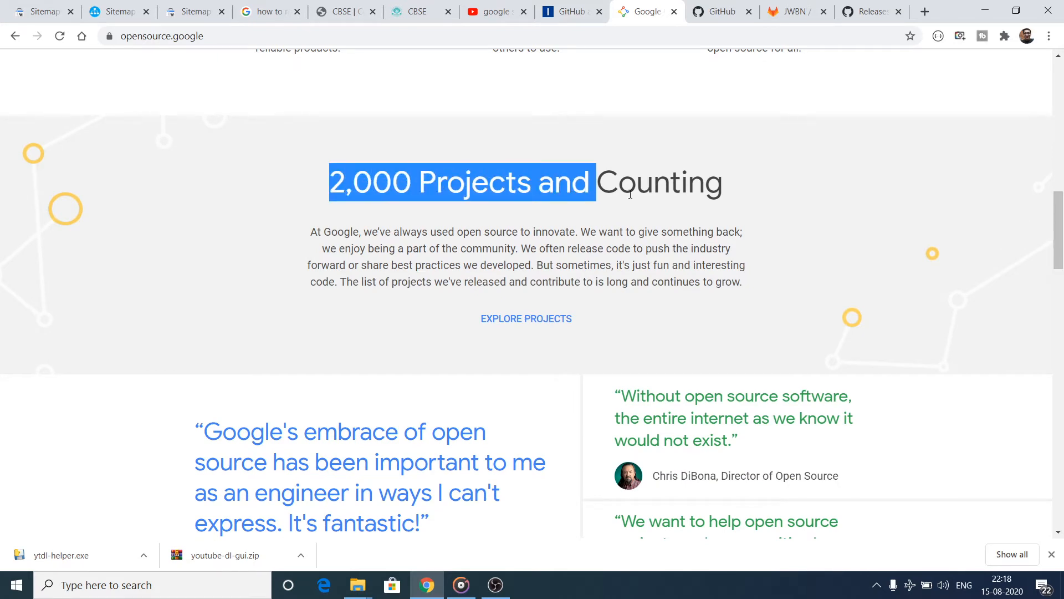
{"action": "scroll", "scroll_direction": "up", "scroll_amount": 3}
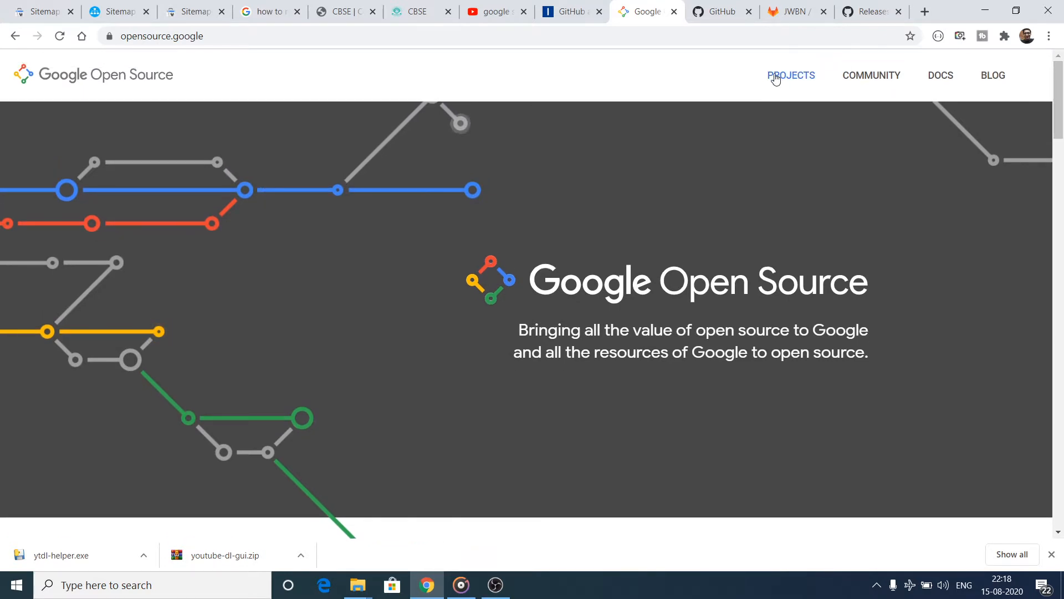
Open the Projects page, expand the category list, and scroll through Knative's project page.
{"action": "left_click", "coordinate": [791, 75]}
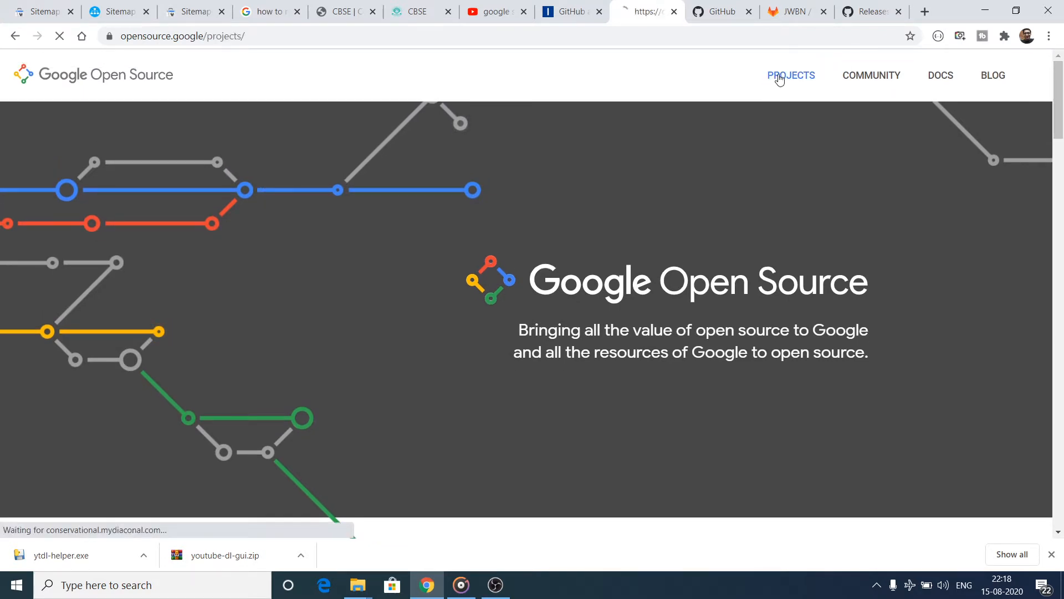
{"action": "left_click", "coordinate": [790, 75]}
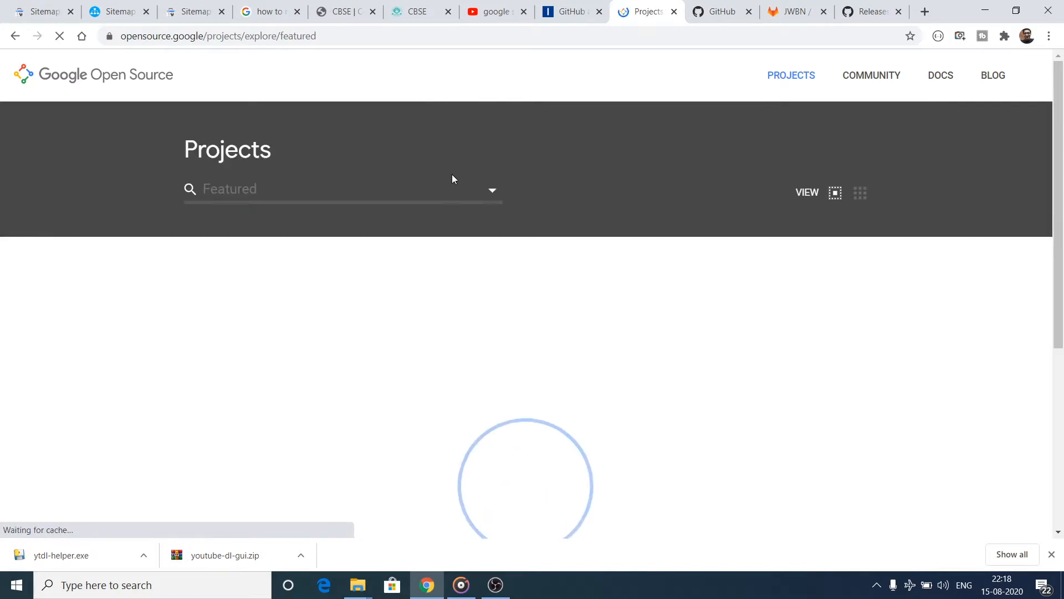
{"action": "left_click", "coordinate": [492, 193]}
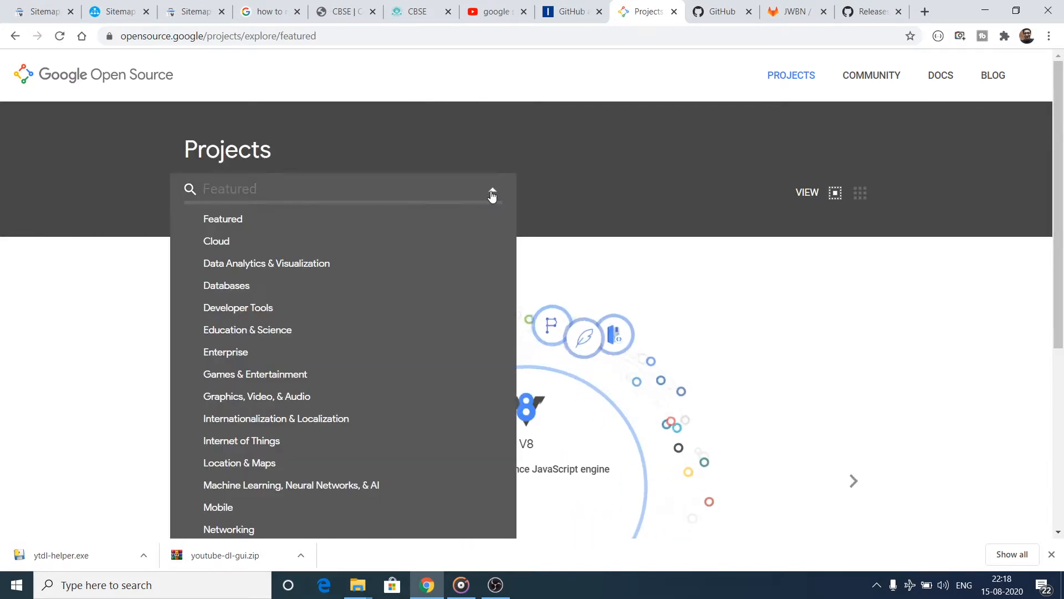
{"action": "mouse_move", "coordinate": [284, 377]}
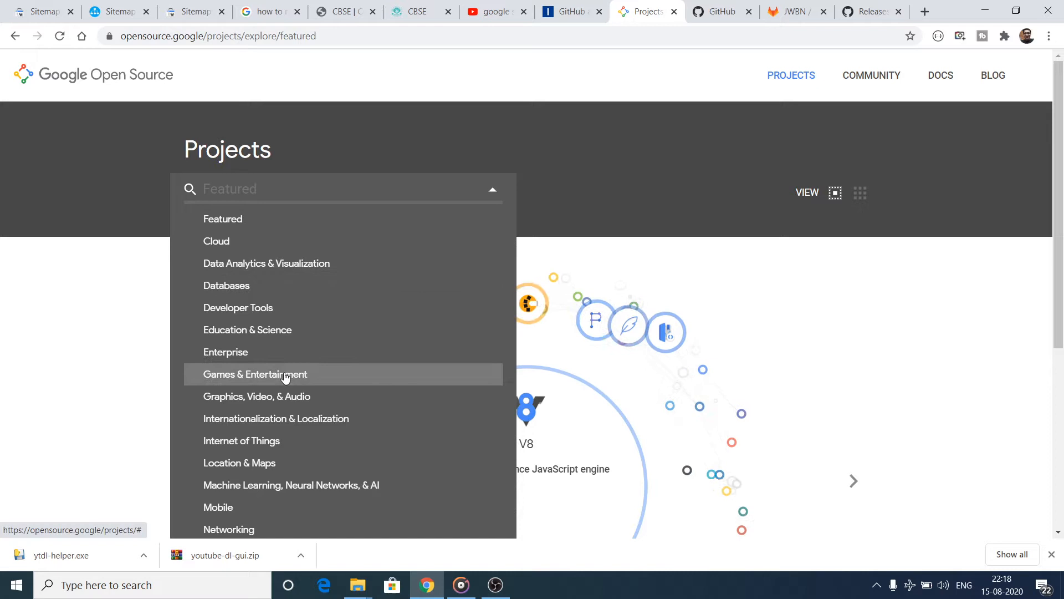
{"action": "mouse_move", "coordinate": [247, 329]}
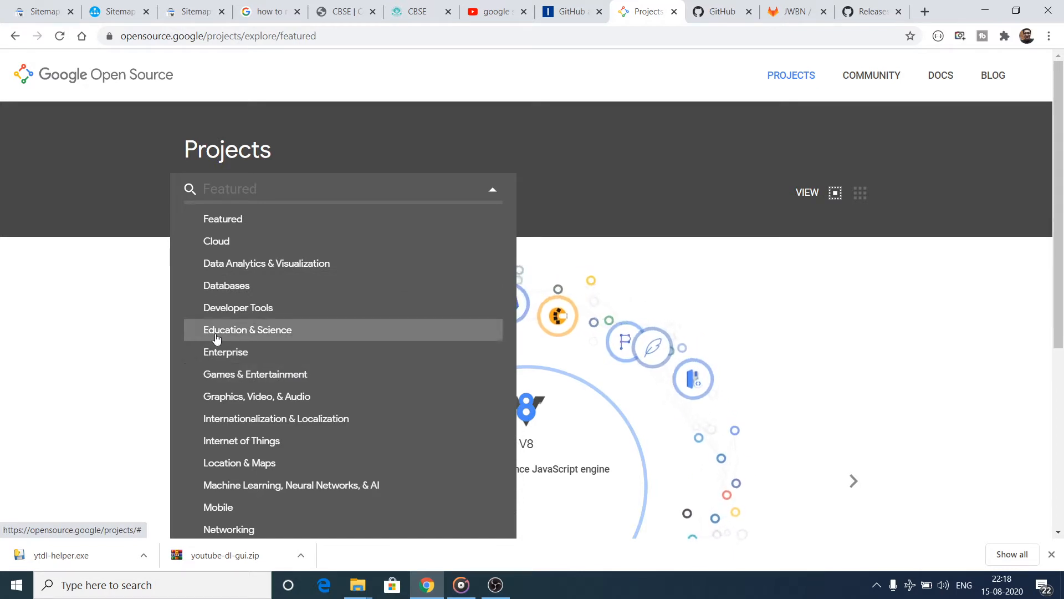
{"action": "mouse_move", "coordinate": [262, 383]}
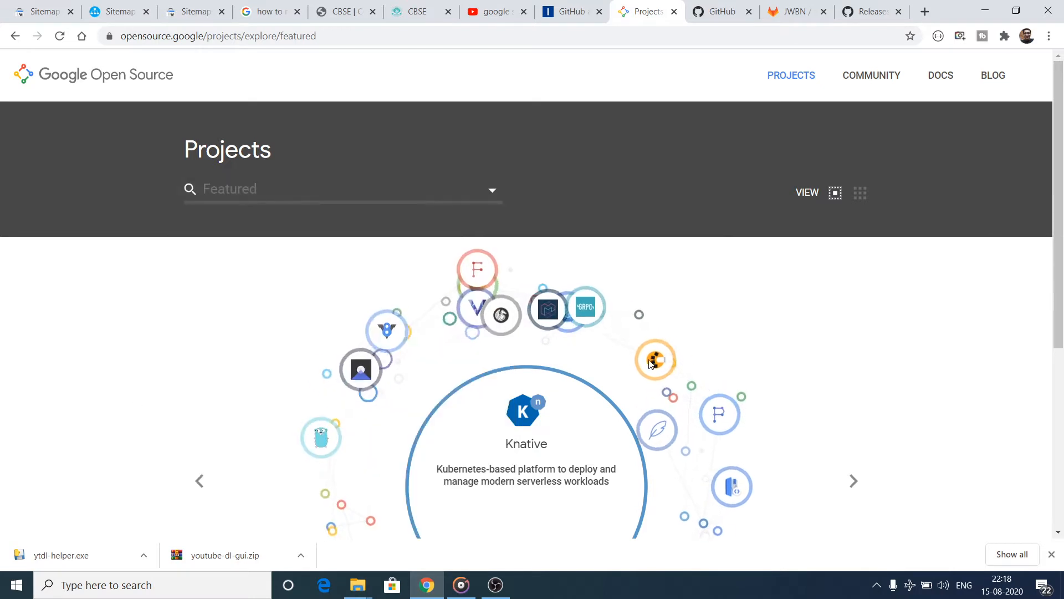
{"action": "scroll", "scroll_direction": "down", "scroll_amount": 3}
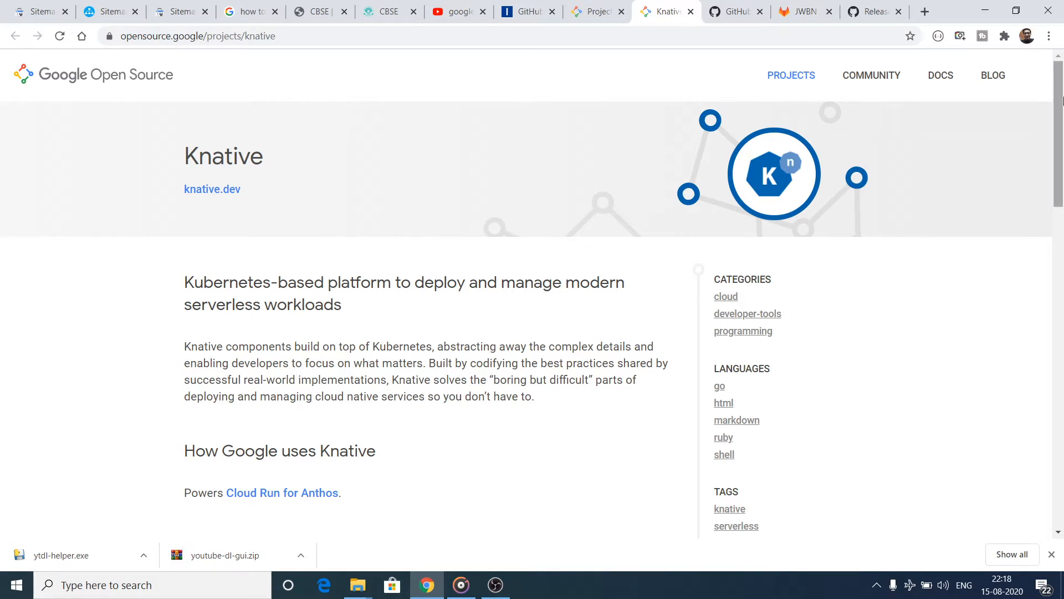
{"action": "scroll", "scroll_direction": "down", "scroll_amount": 3}
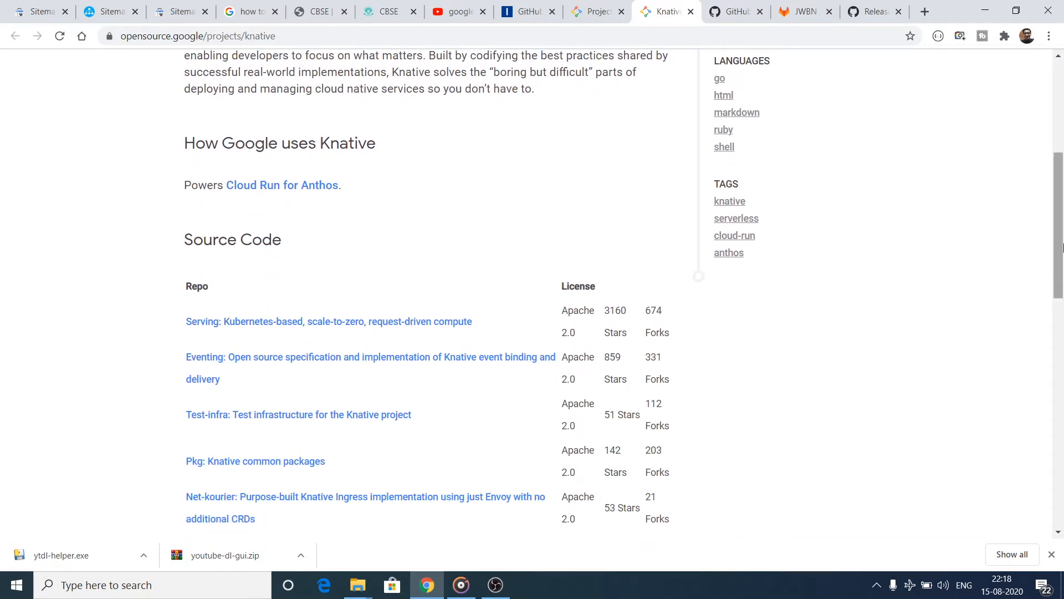
{"action": "scroll", "scroll_direction": "down", "scroll_amount": 3}
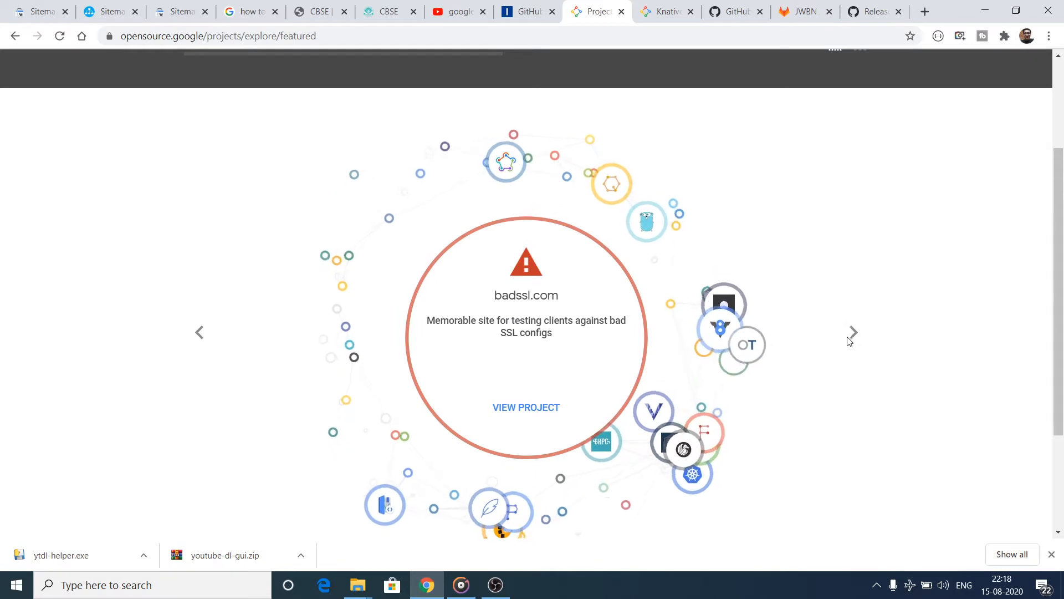
Cycle the featured projects carousel through several projects and open the category list.
{"action": "left_click", "coordinate": [852, 332]}
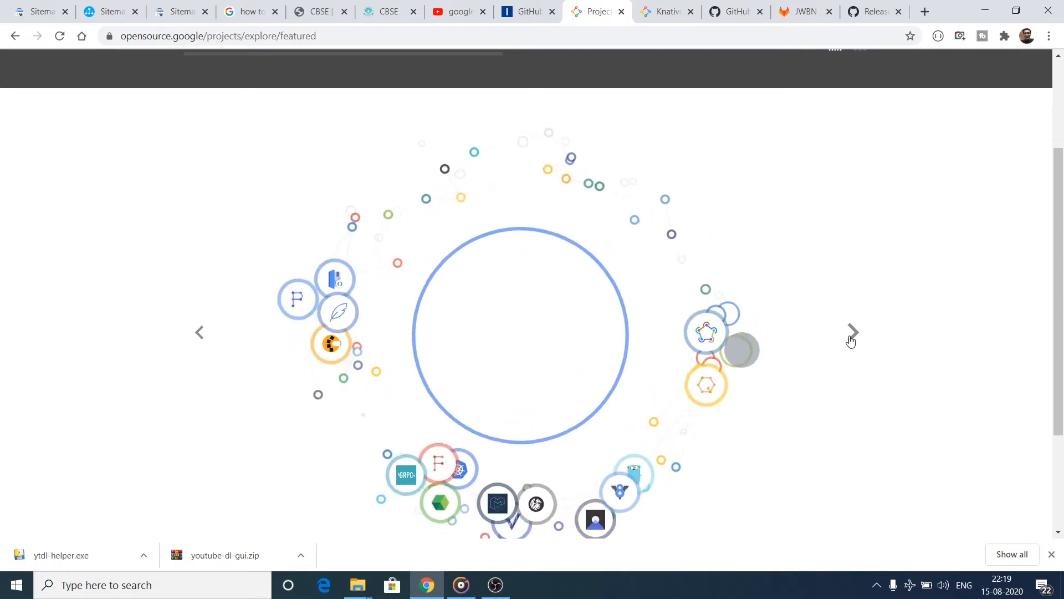
{"action": "left_click", "coordinate": [852, 332]}
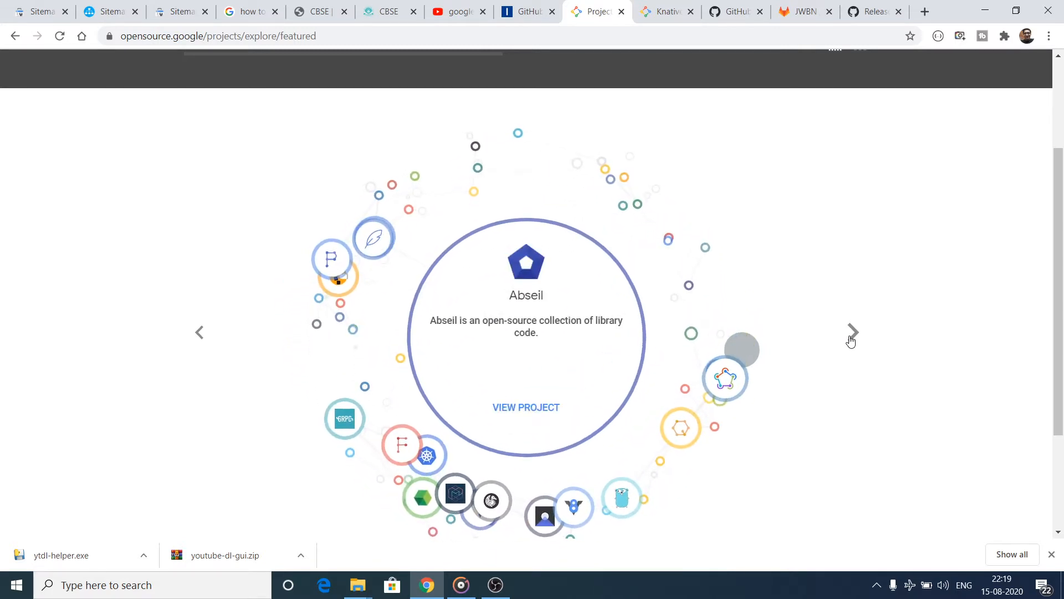
{"action": "left_click", "coordinate": [853, 332]}
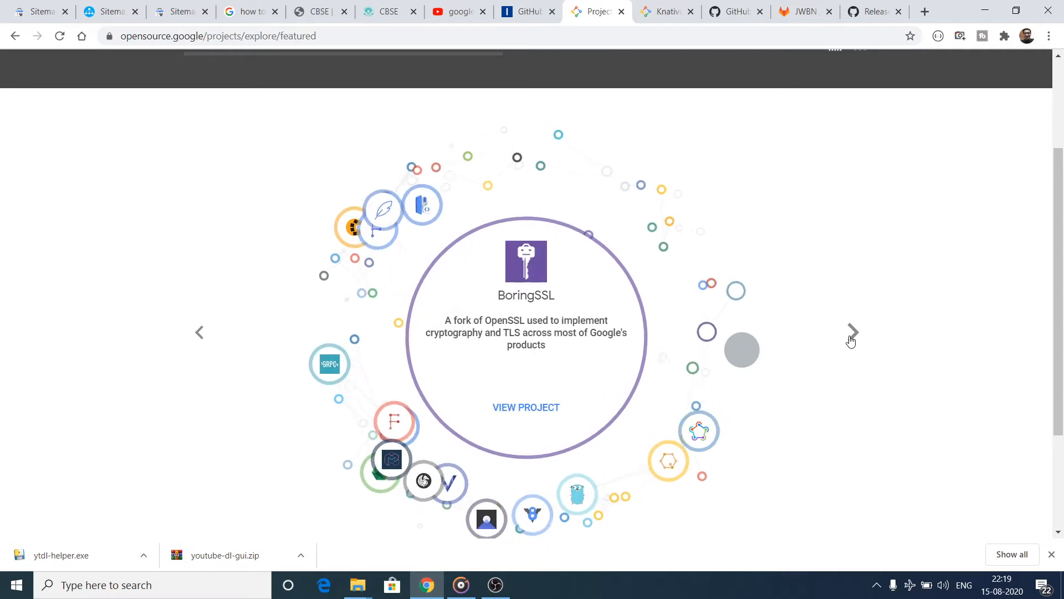
{"action": "left_click", "coordinate": [852, 332]}
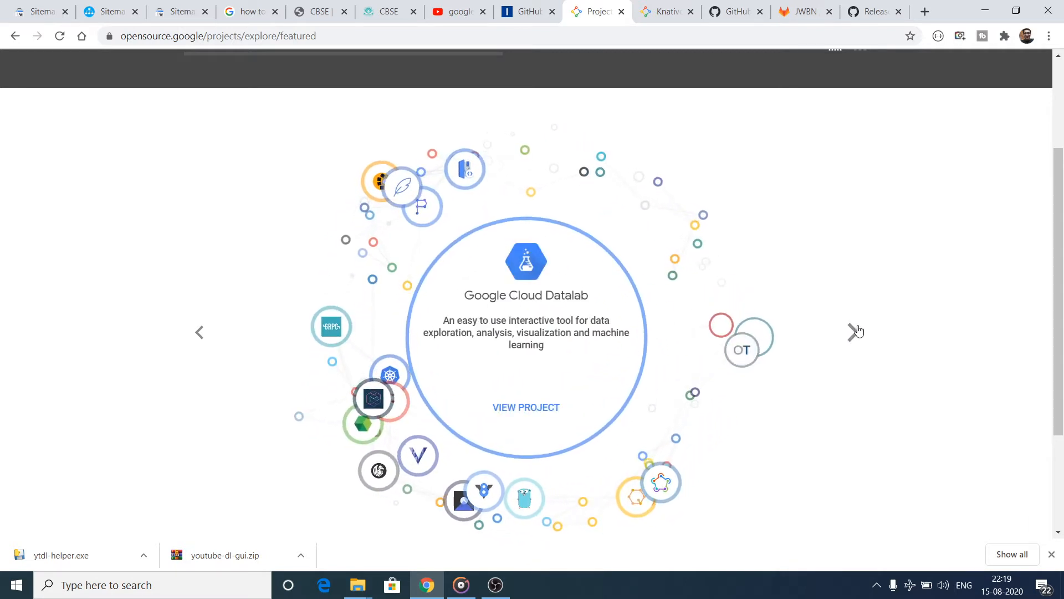
{"action": "left_click", "coordinate": [855, 332]}
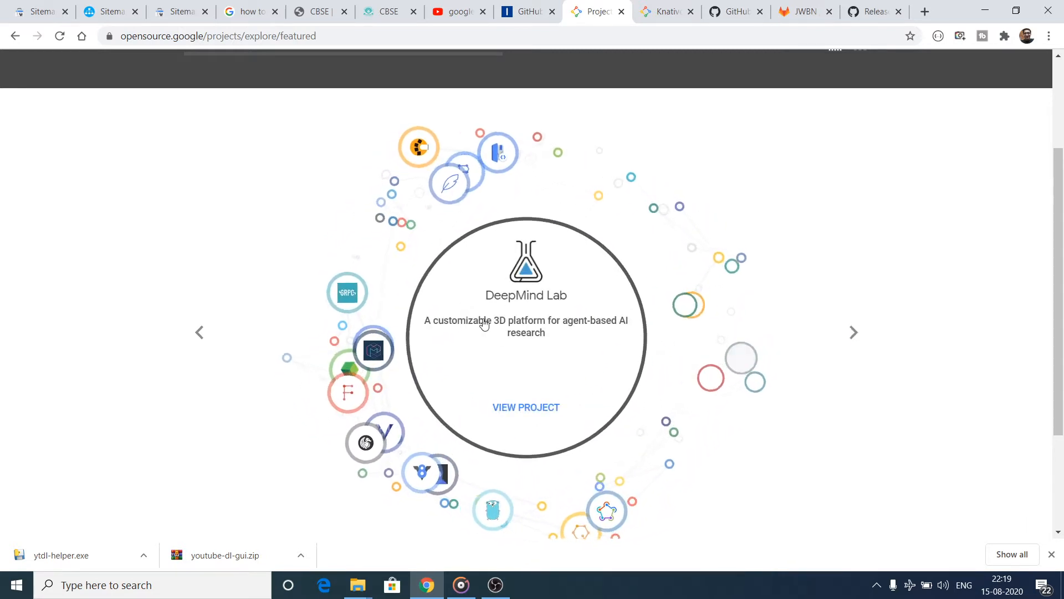
{"action": "left_click", "coordinate": [853, 332]}
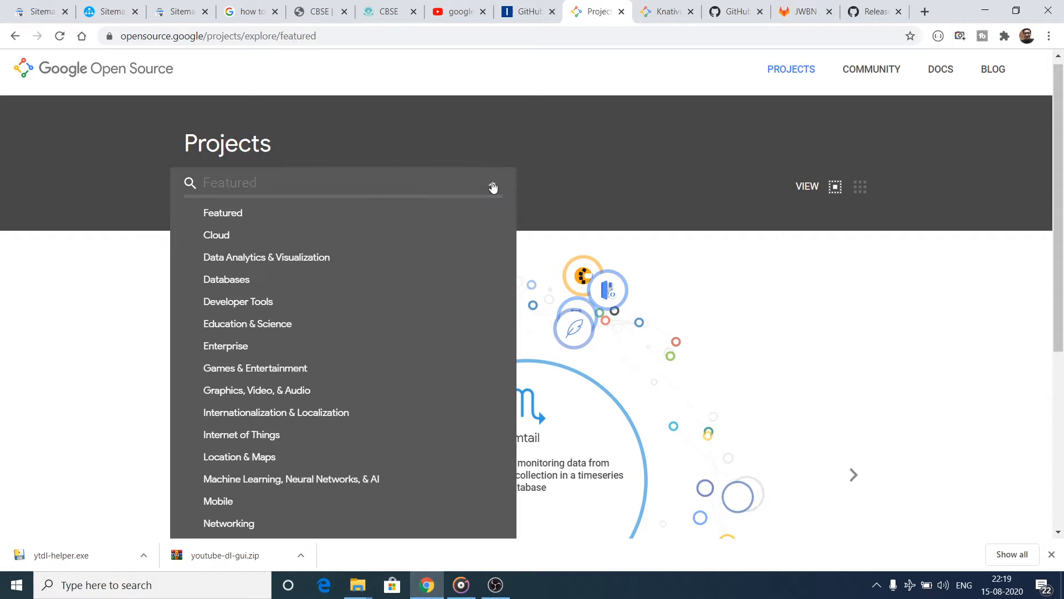
Filter to Graphics, Video, & Audio, open WebP in a new tab, and reach libwebp's source.
{"action": "left_click", "coordinate": [257, 389]}
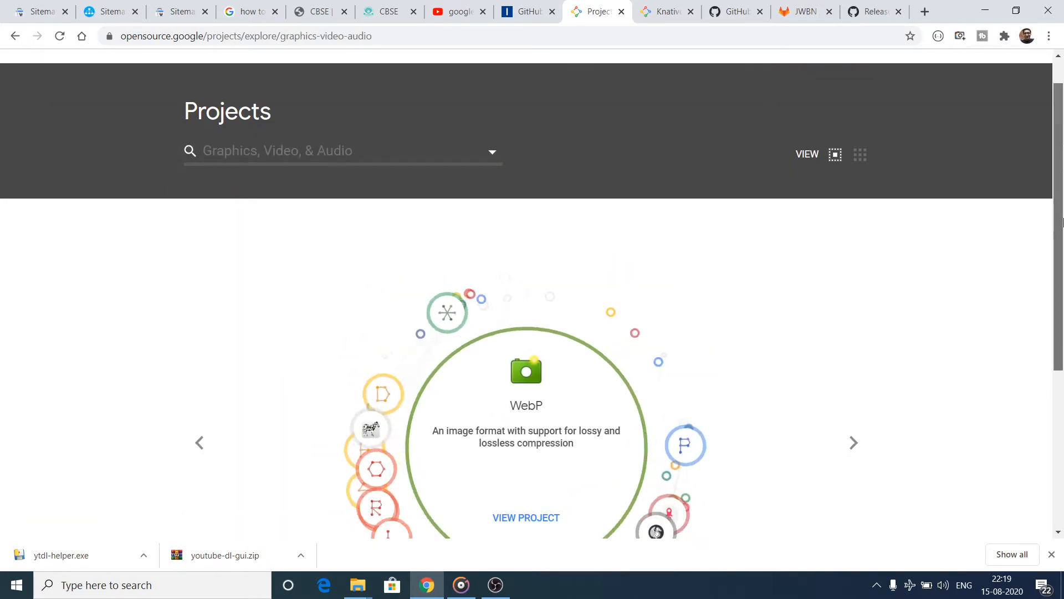
{"action": "scroll", "scroll_direction": "down", "scroll_amount": 3}
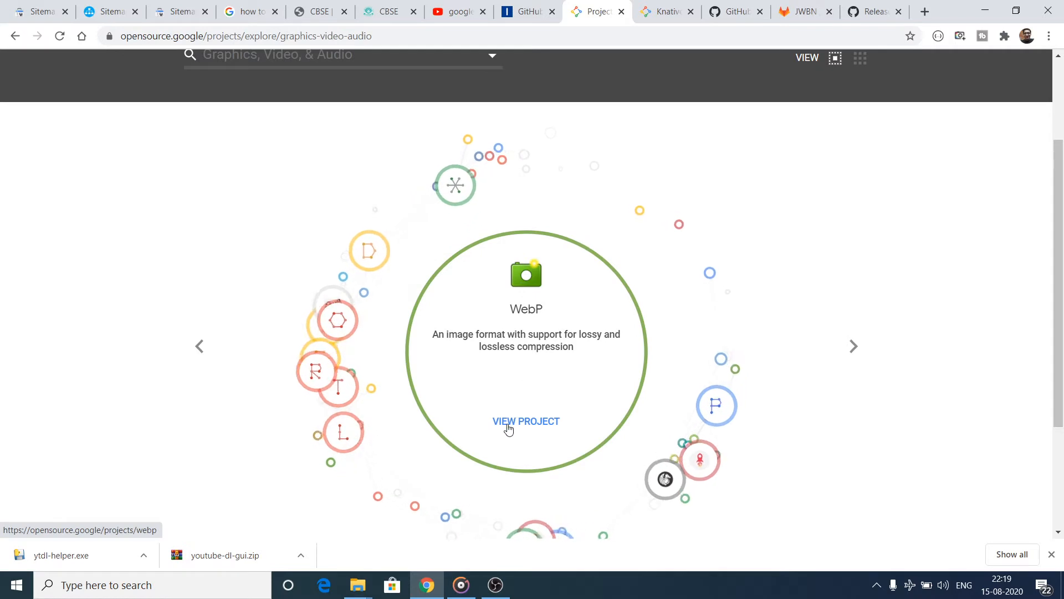
{"action": "right_click", "coordinate": [526, 421]}
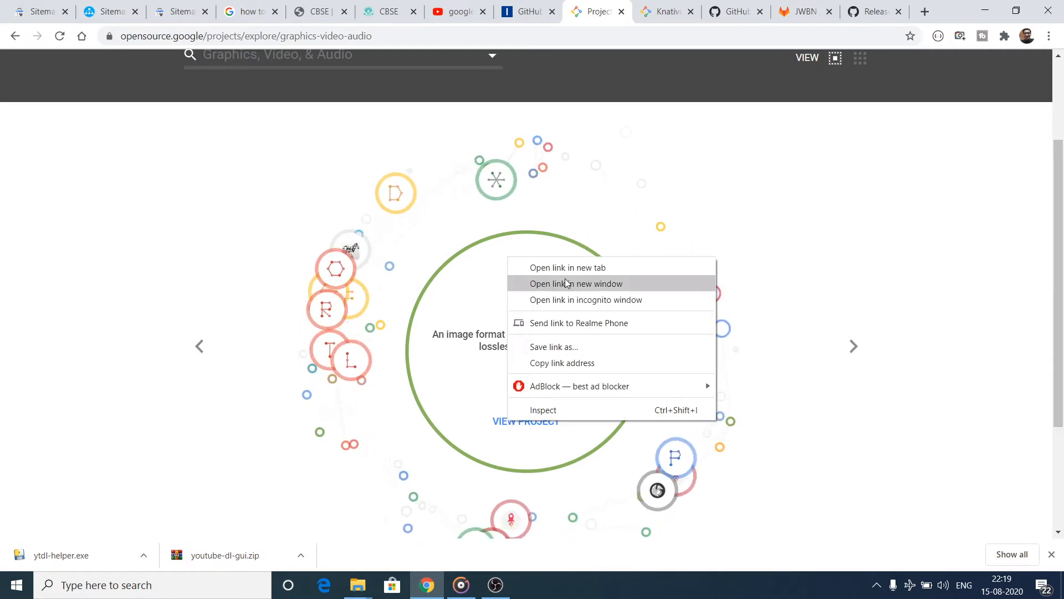
{"action": "left_click", "coordinate": [566, 266]}
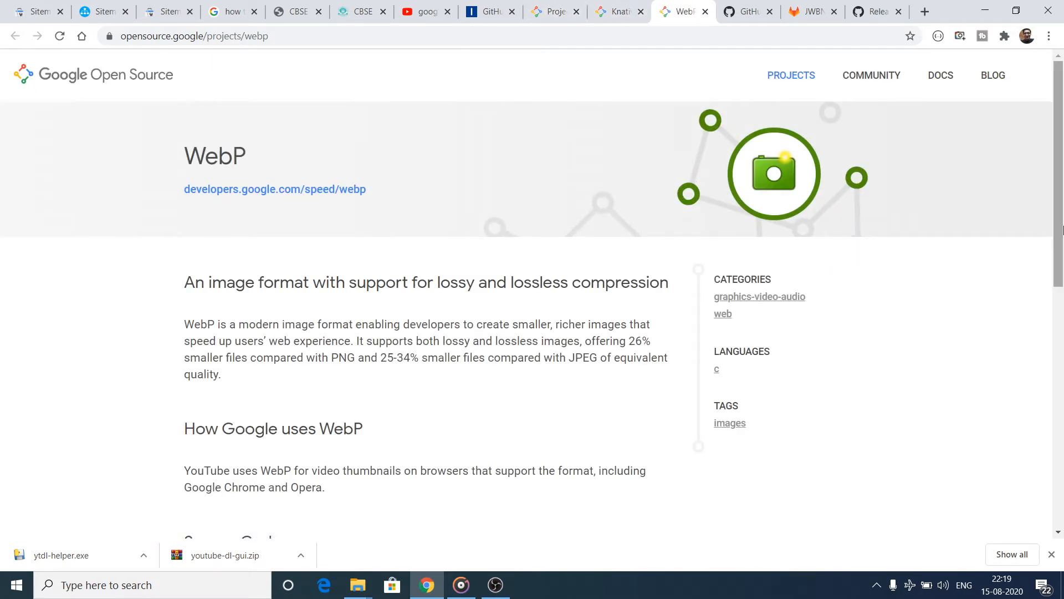
{"action": "scroll", "scroll_direction": "down", "scroll_amount": 3}
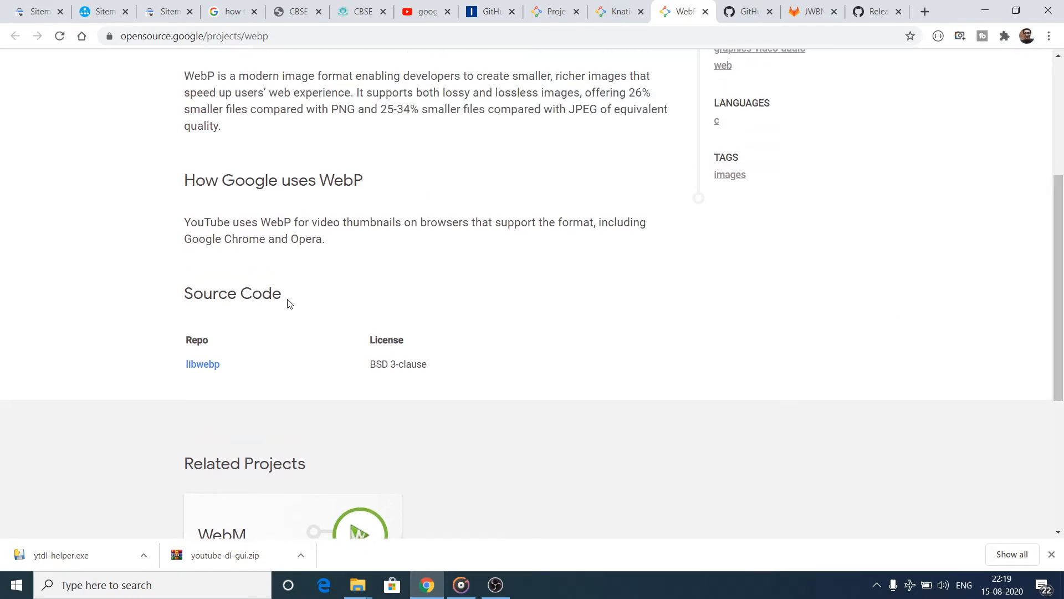
{"action": "mouse_move", "coordinate": [339, 349]}
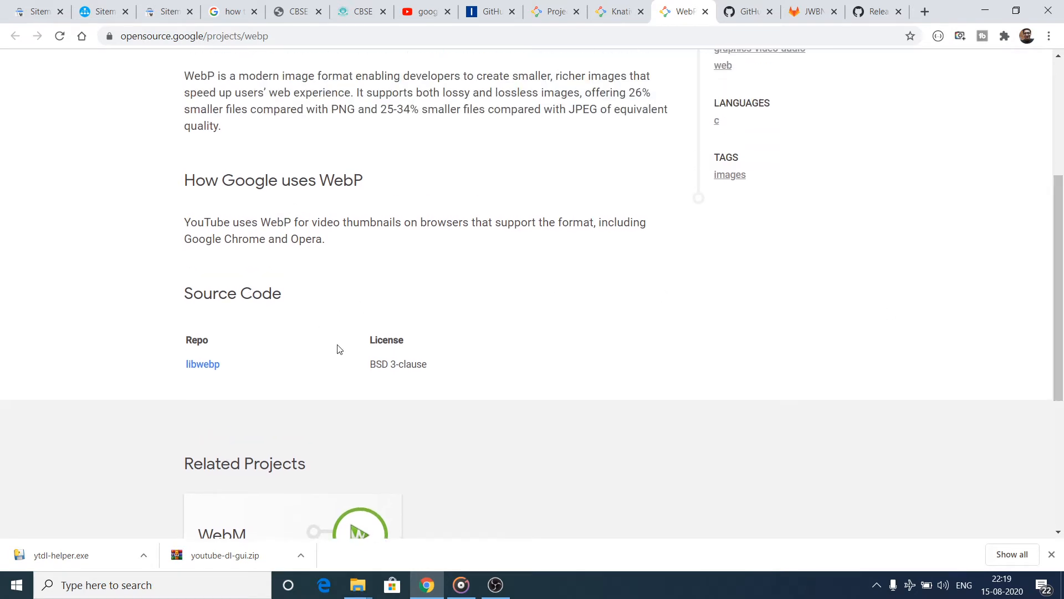
{"action": "left_click", "coordinate": [202, 364]}
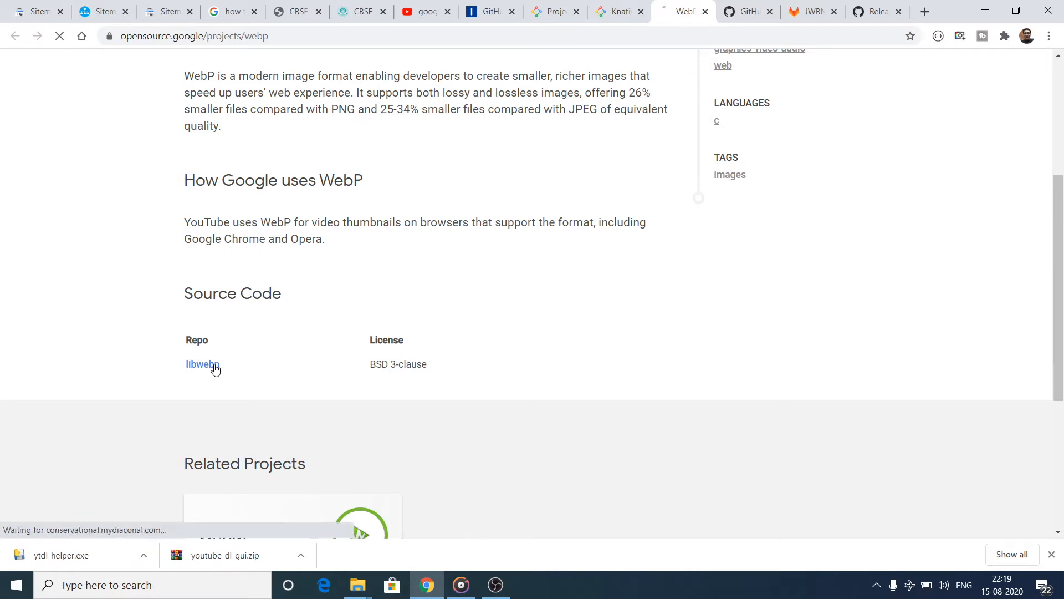
Inspect libwebp's git clone command and commits, then switch back through the Knative and projects tabs.
{"action": "left_click", "coordinate": [202, 364]}
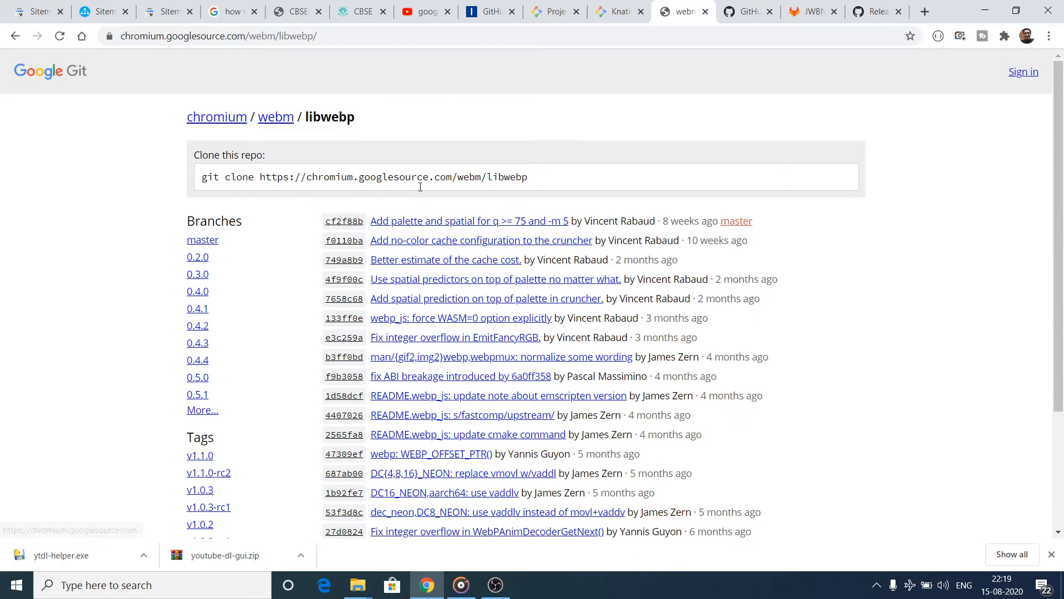
{"action": "left_click", "coordinate": [408, 176]}
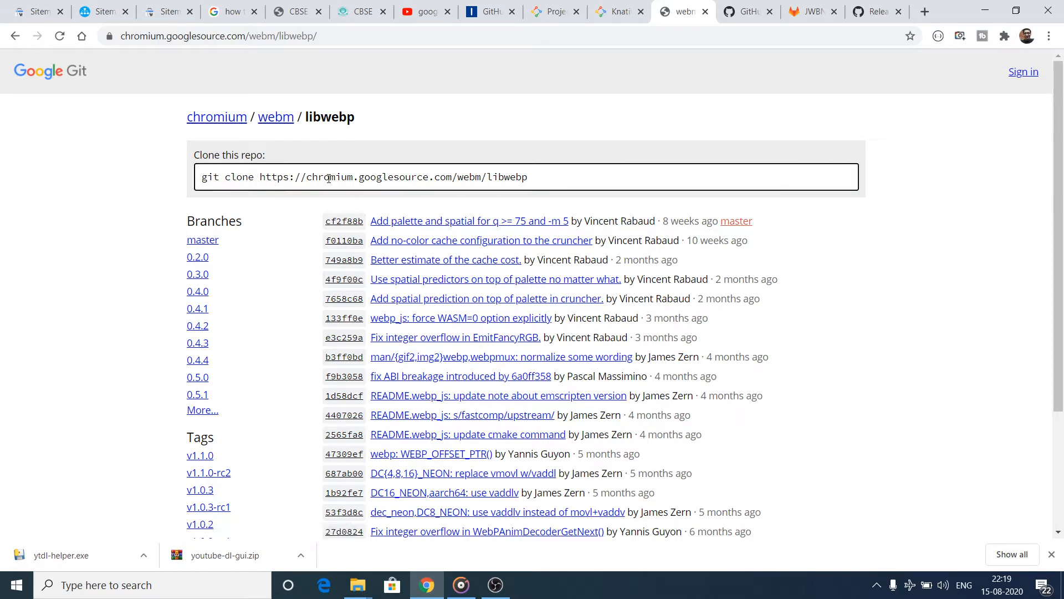
{"action": "scroll", "scroll_direction": "down", "scroll_amount": 3}
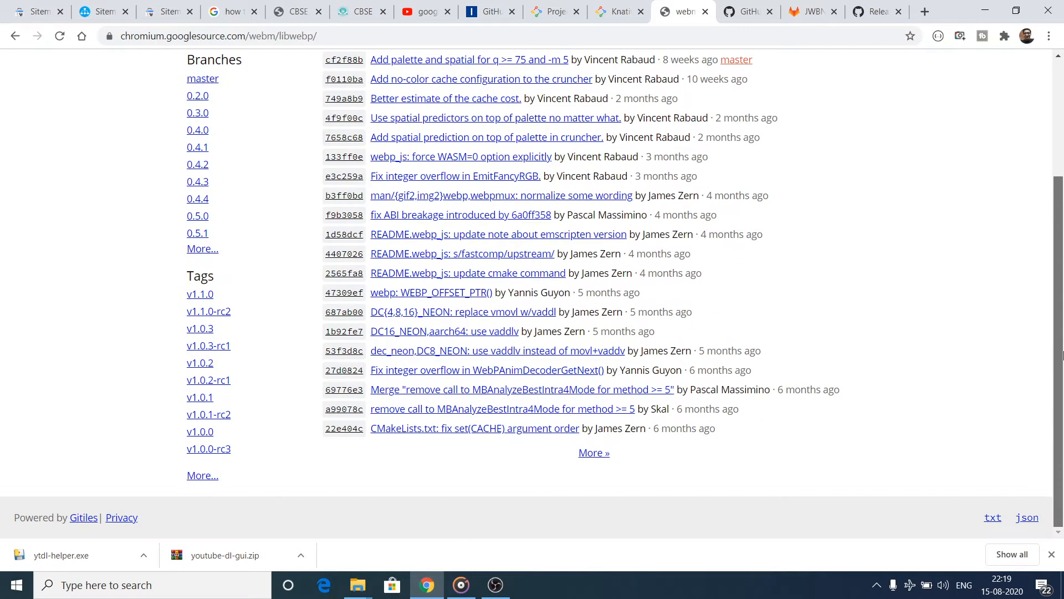
{"action": "left_click", "coordinate": [616, 12]}
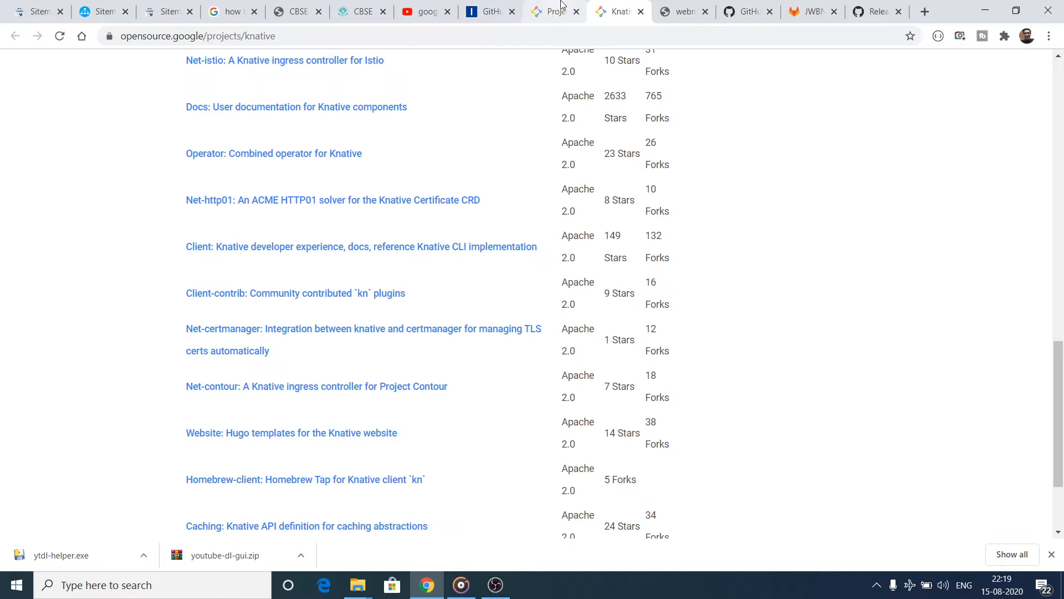
{"action": "left_click", "coordinate": [553, 12]}
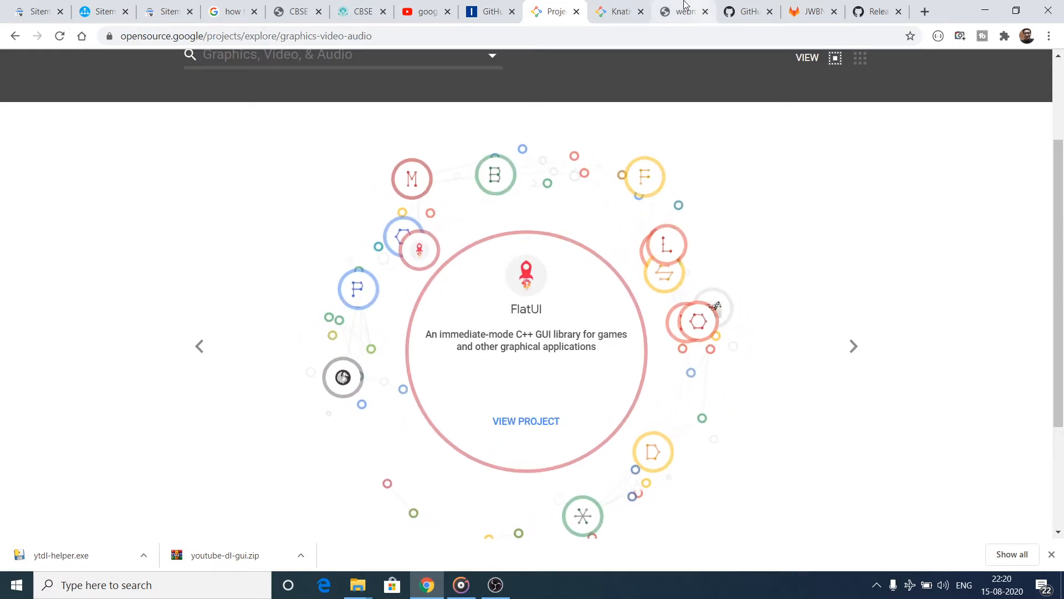
{"action": "left_click", "coordinate": [615, 11]}
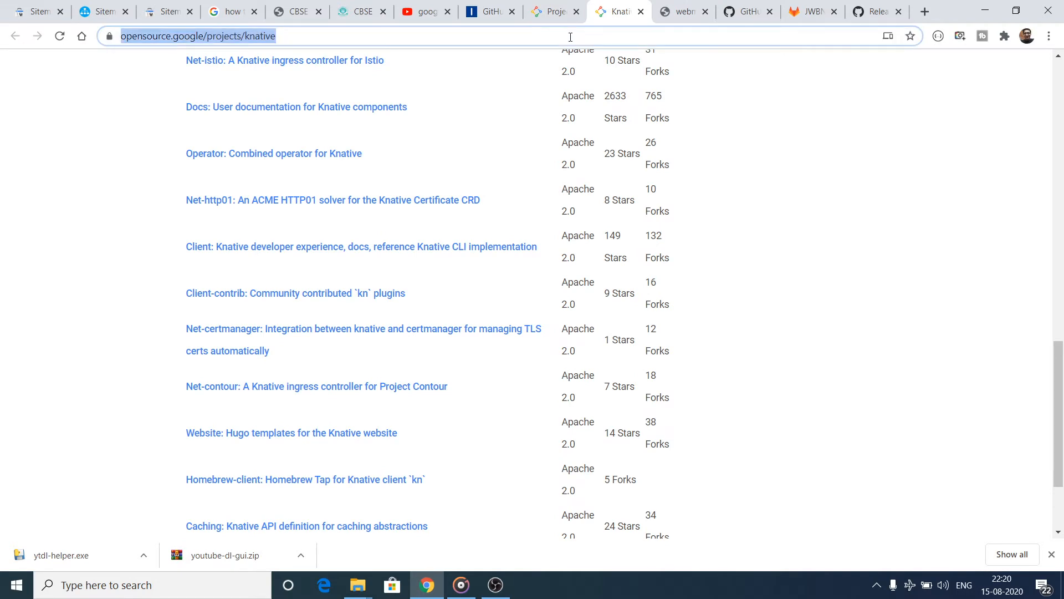
Visit about.gitlab.com via 'gitlab' and open GitLab's Explore page of public projects.
{"action": "type", "text": "gitlab.com"}
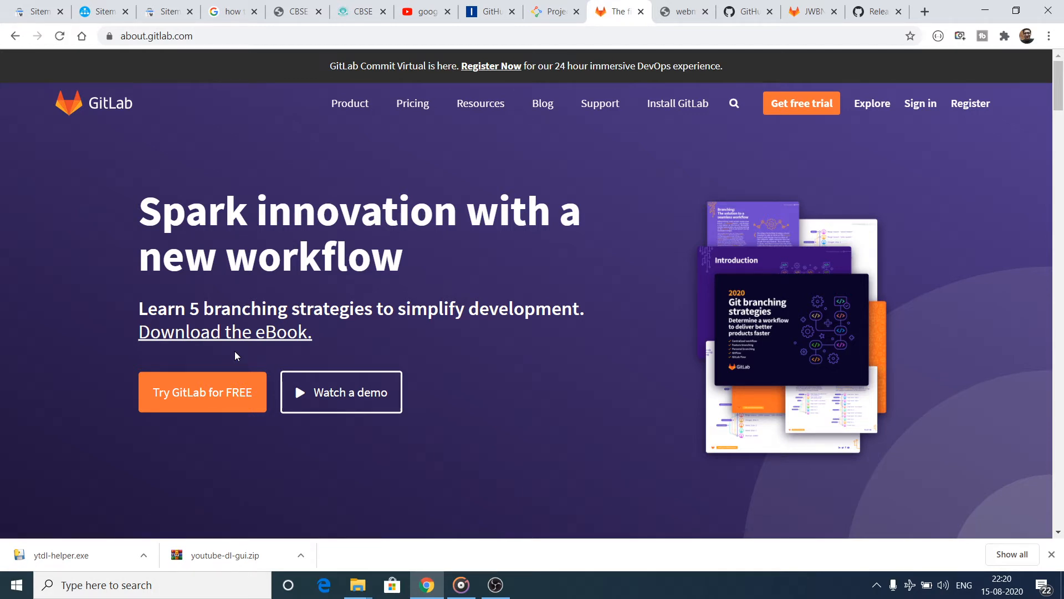
{"action": "mouse_move", "coordinate": [203, 401]}
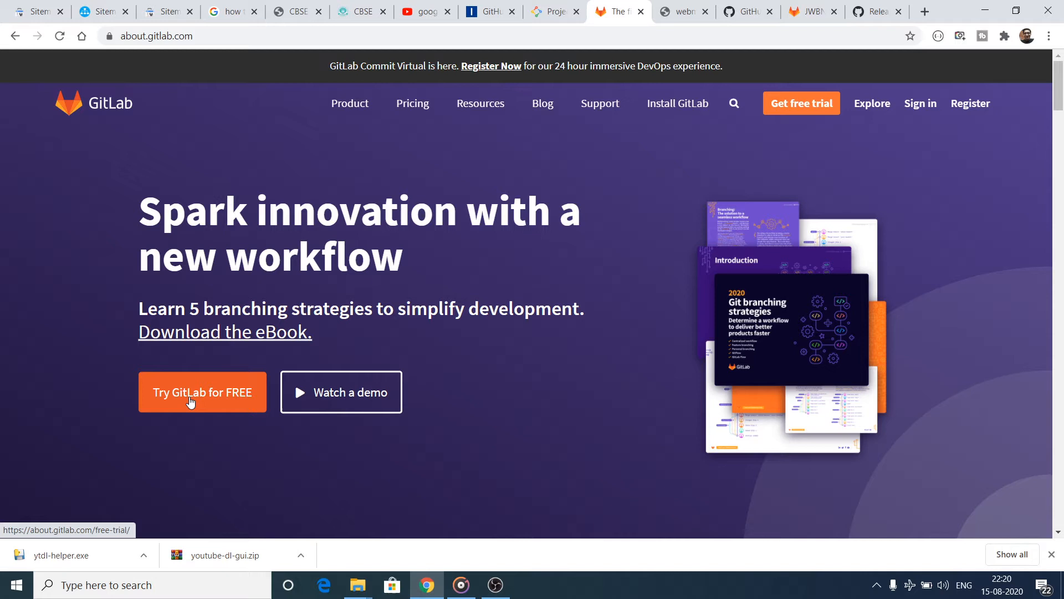
{"action": "mouse_move", "coordinate": [801, 103]}
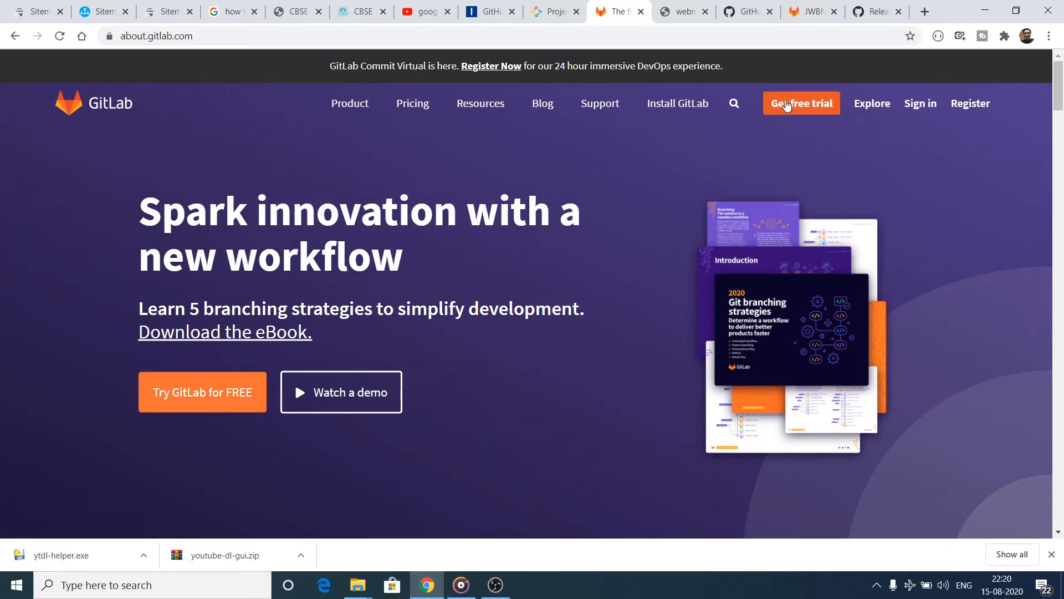
{"action": "mouse_move", "coordinate": [872, 104]}
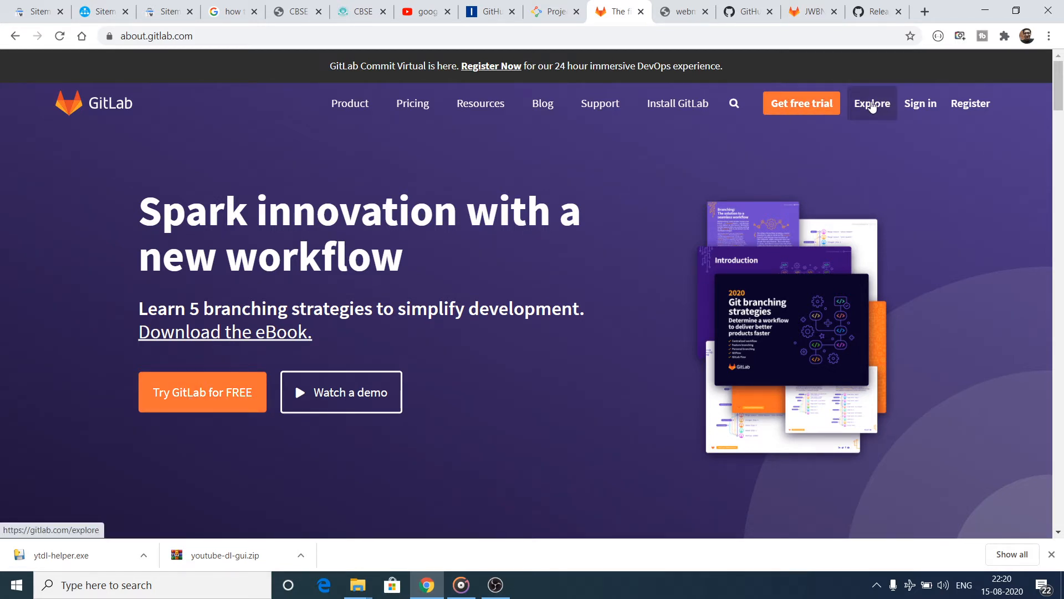
{"action": "left_click", "coordinate": [871, 103]}
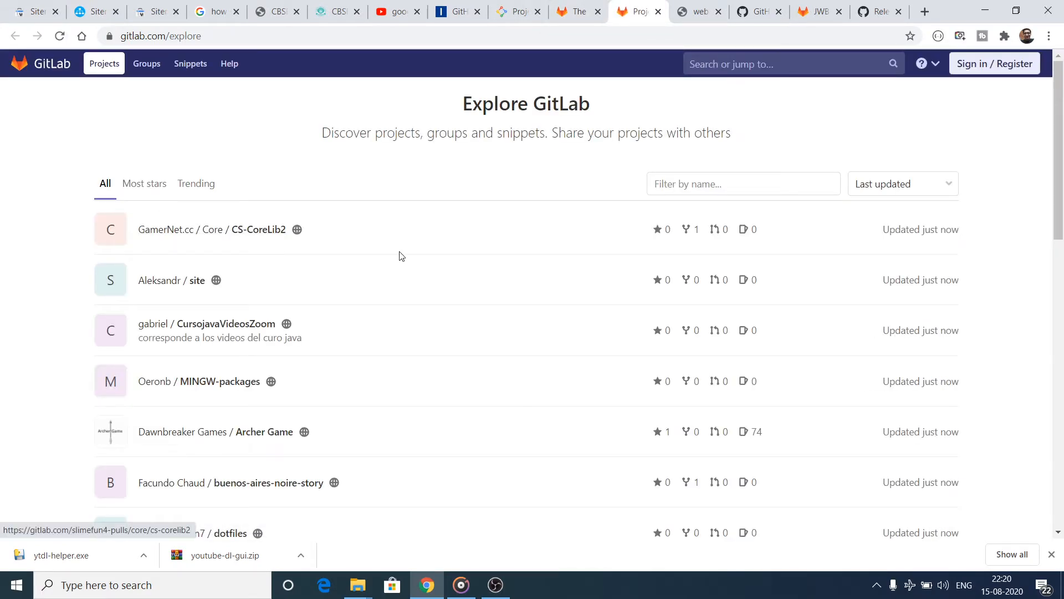
Show GitLab's Trending projects, scroll to the bottom, and advance to page two.
{"action": "left_click", "coordinate": [743, 183]}
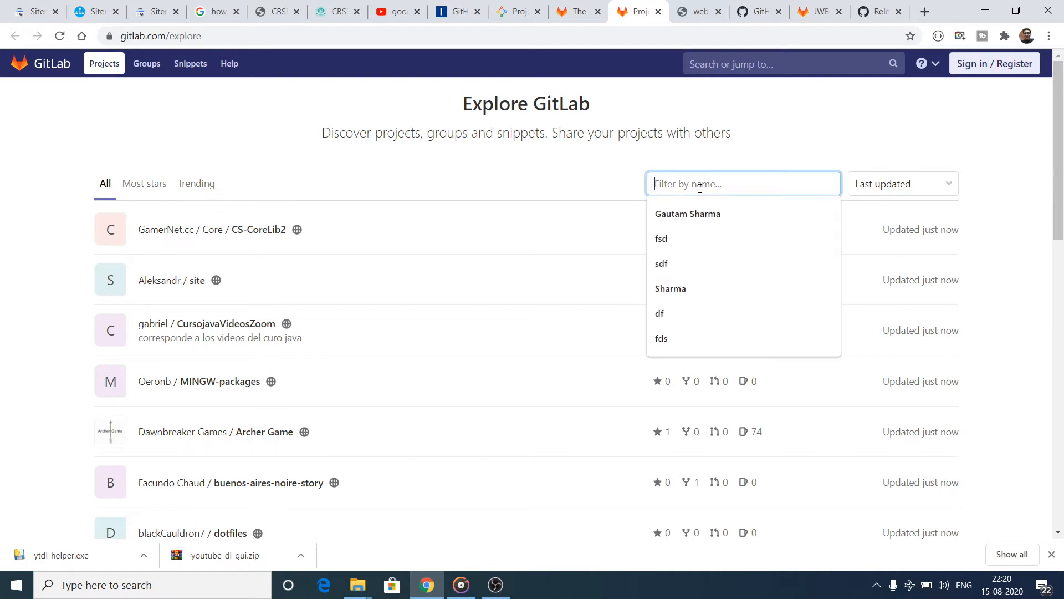
{"action": "mouse_move", "coordinate": [196, 184]}
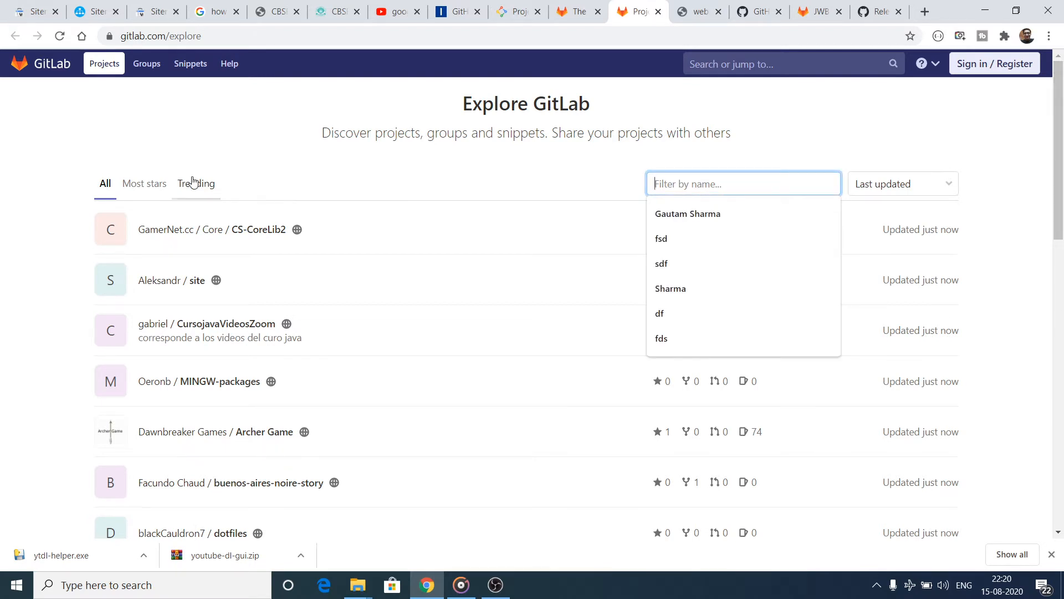
{"action": "left_click", "coordinate": [196, 183]}
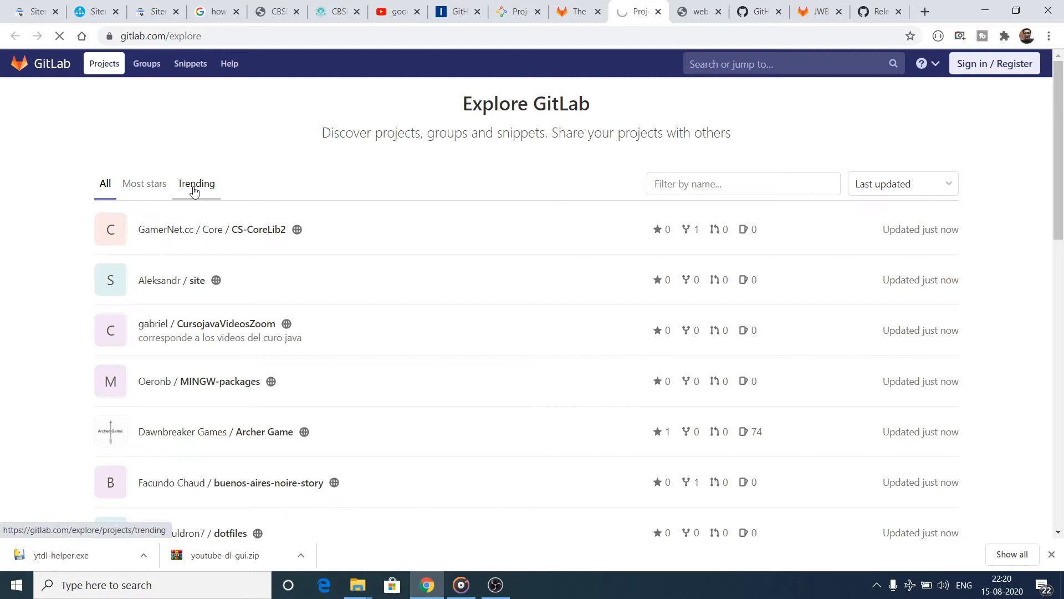
{"action": "left_click", "coordinate": [196, 184]}
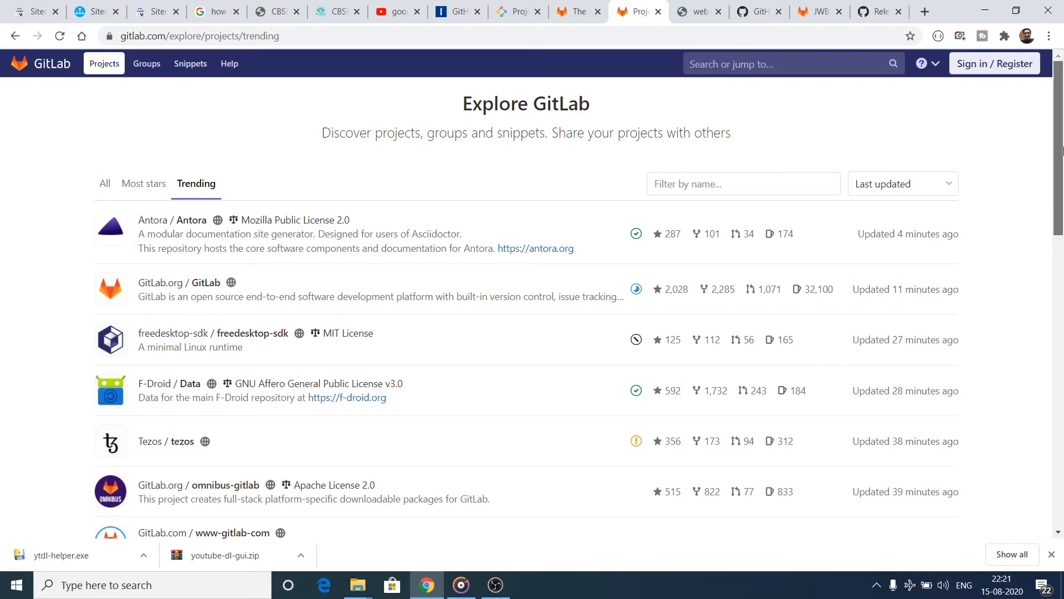
{"action": "scroll", "scroll_direction": "down", "scroll_amount": 3}
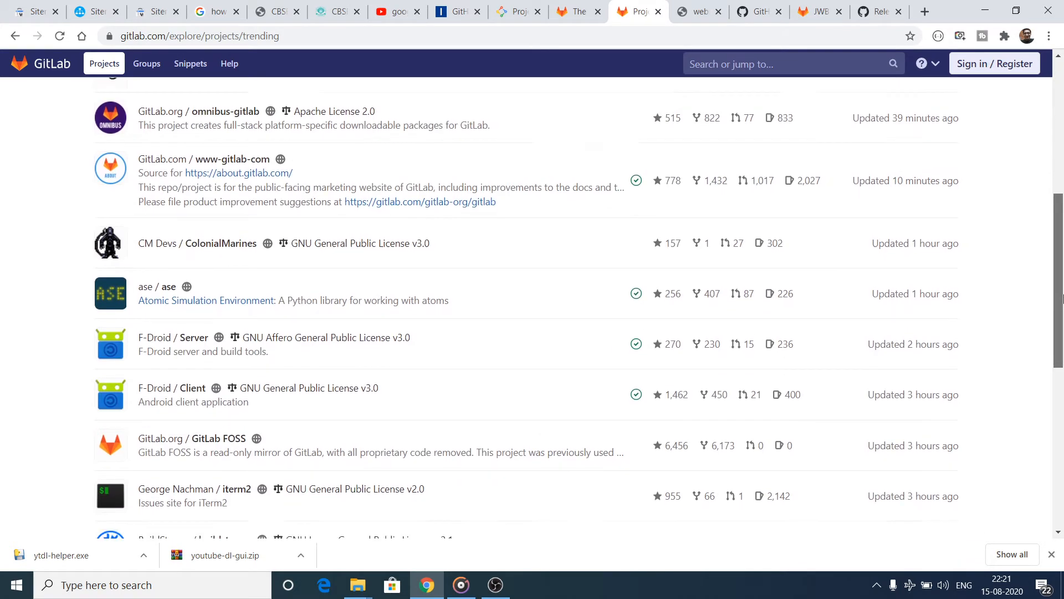
{"action": "scroll", "scroll_direction": "down", "scroll_amount": 3}
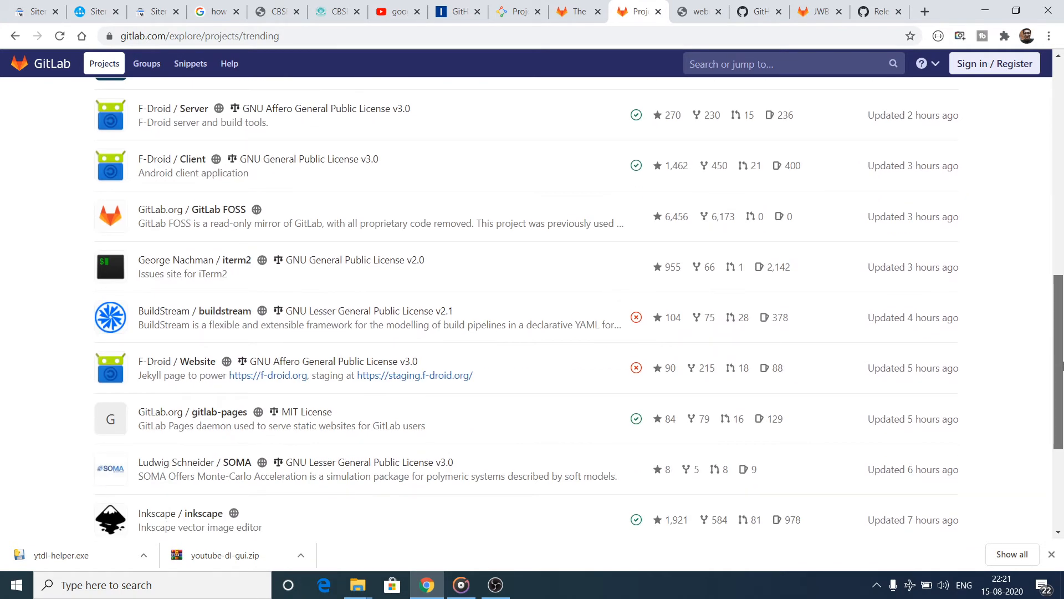
{"action": "scroll", "scroll_direction": "down", "scroll_amount": 3}
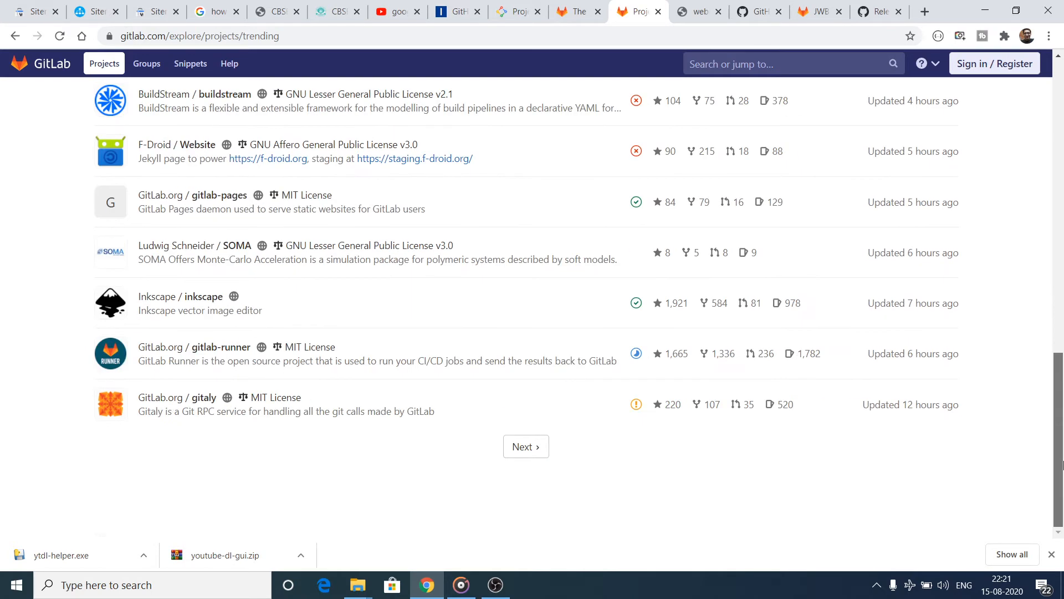
{"action": "mouse_move", "coordinate": [564, 480]}
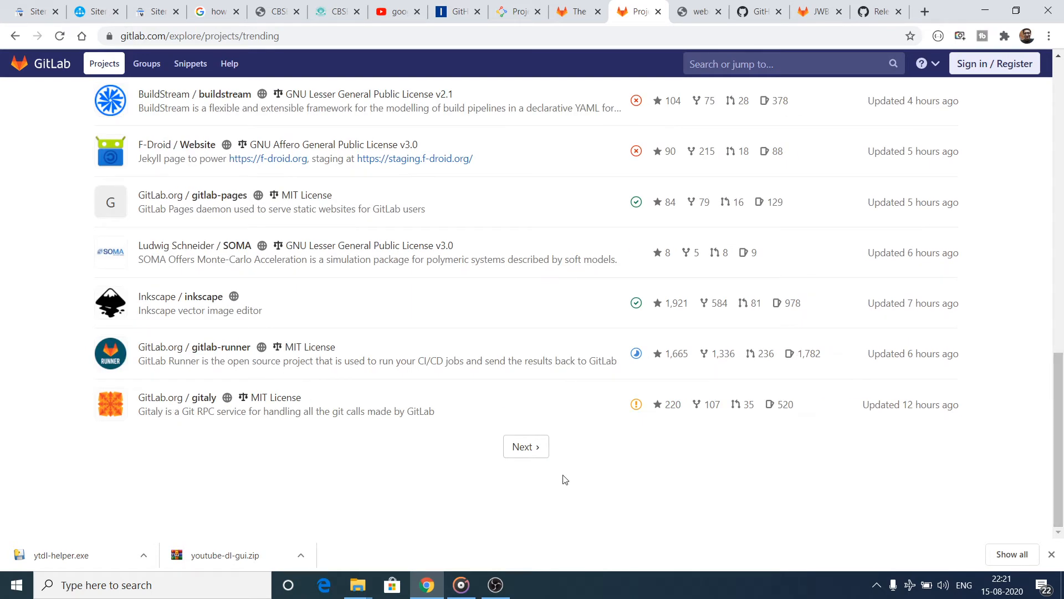
{"action": "left_click", "coordinate": [526, 445]}
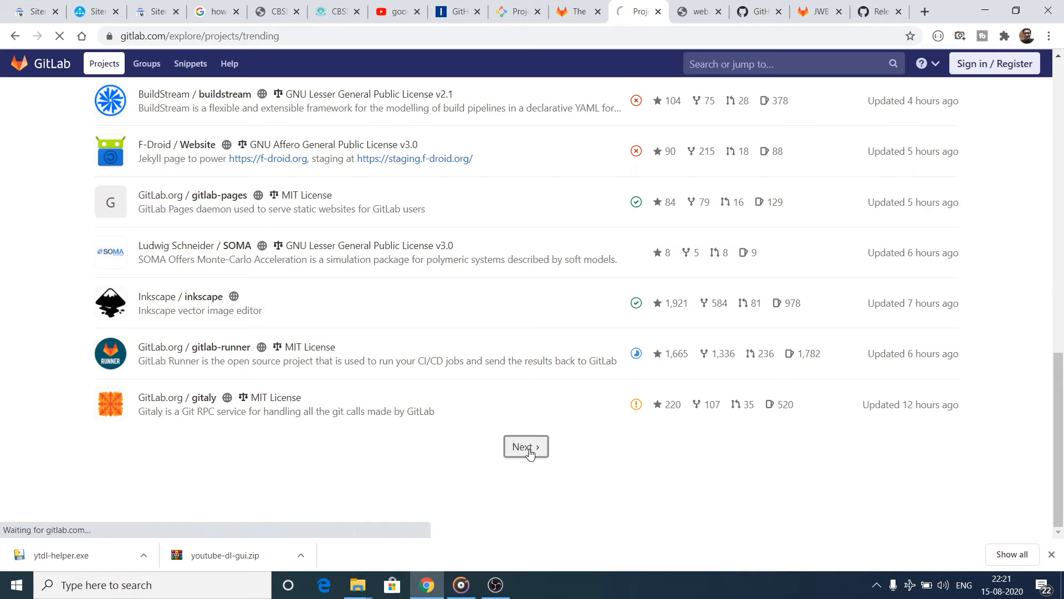
{"action": "left_click", "coordinate": [525, 445]}
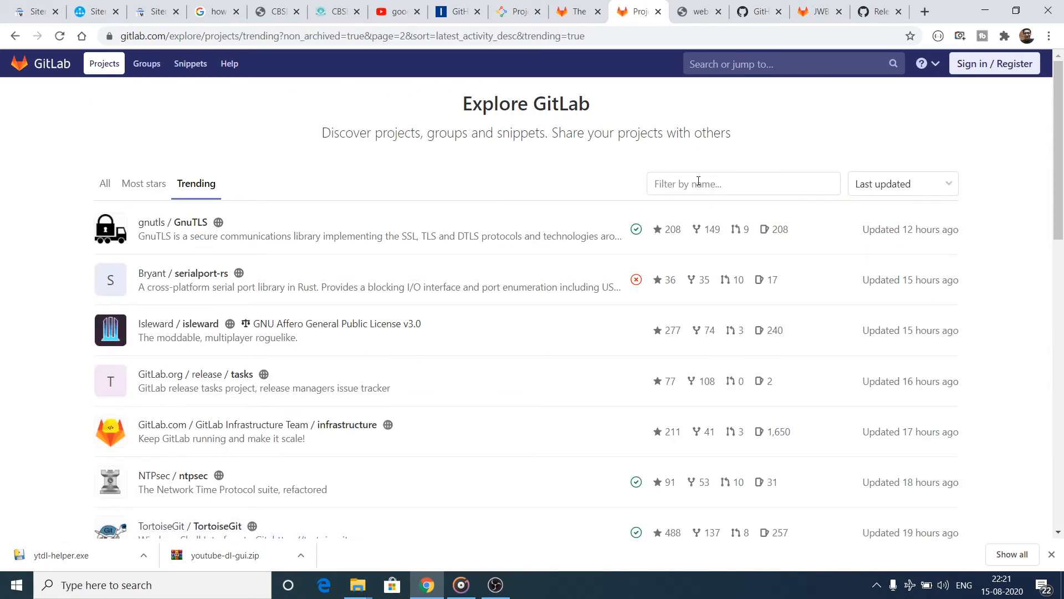
Filter trending projects for 'javascript' and 'youtube api', then switch to the All projects list.
{"action": "left_click", "coordinate": [743, 184]}
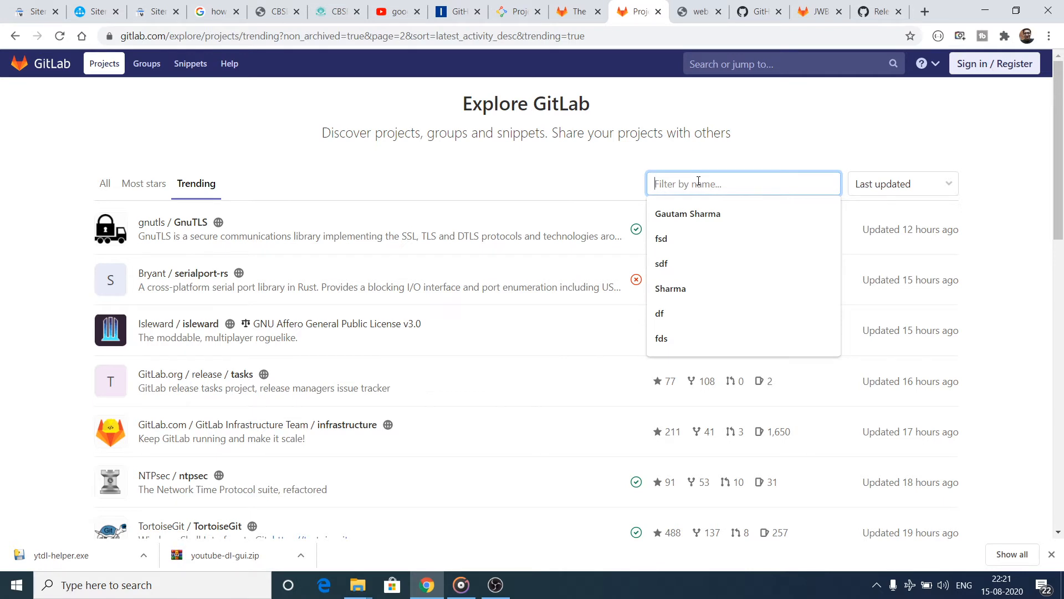
{"action": "type", "text": "java"}
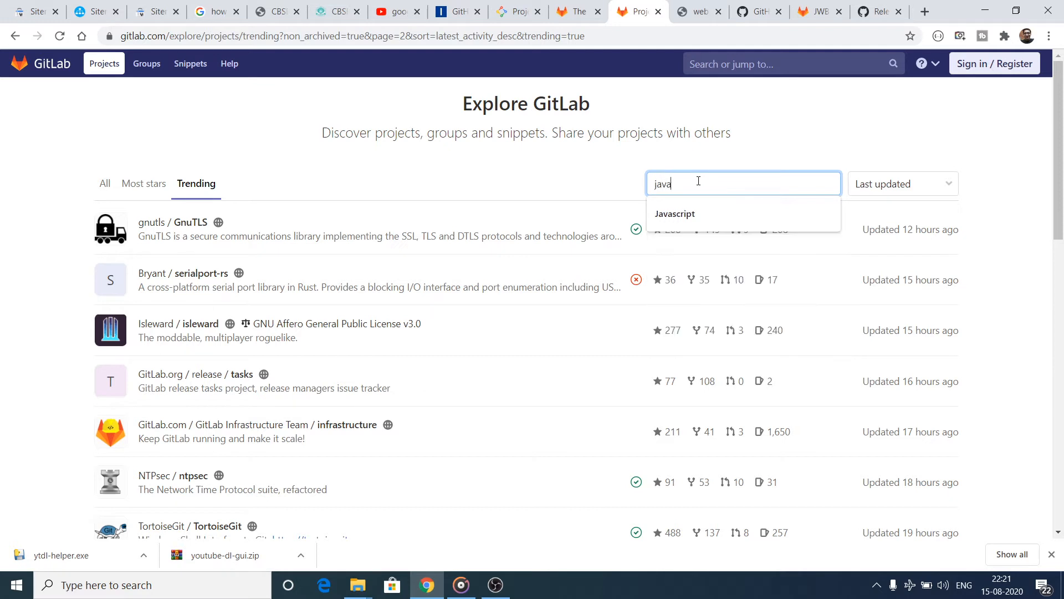
{"action": "type", "text": "script"}
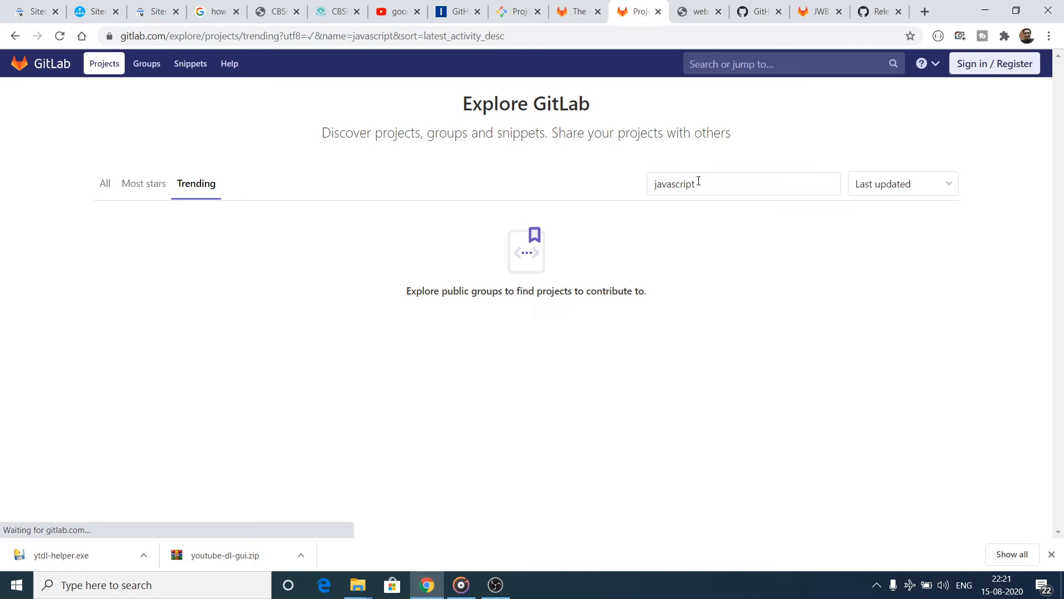
{"action": "left_click", "coordinate": [743, 183]}
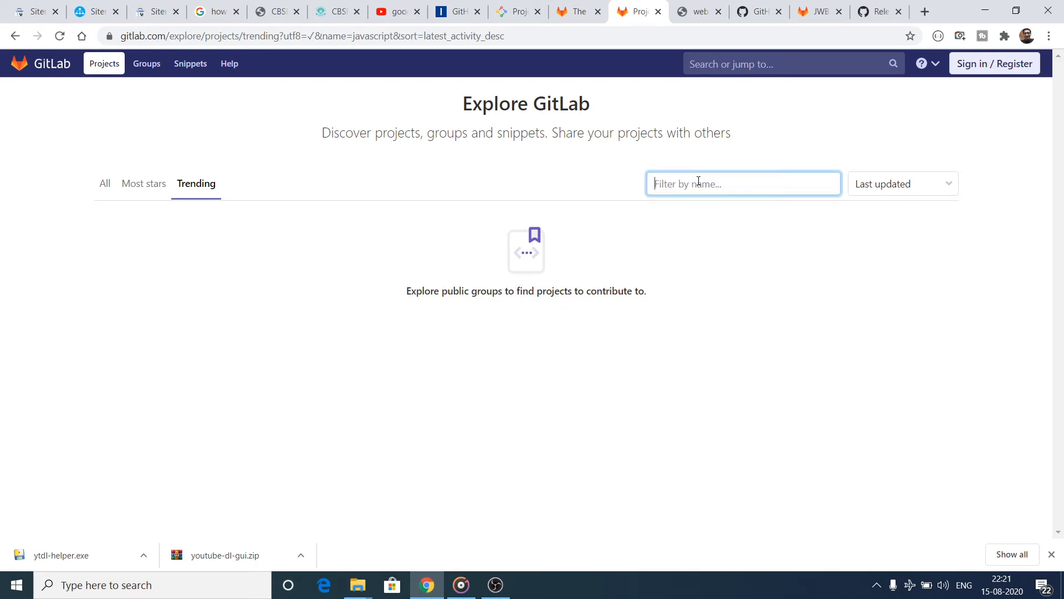
{"action": "type", "text": "youtube api"}
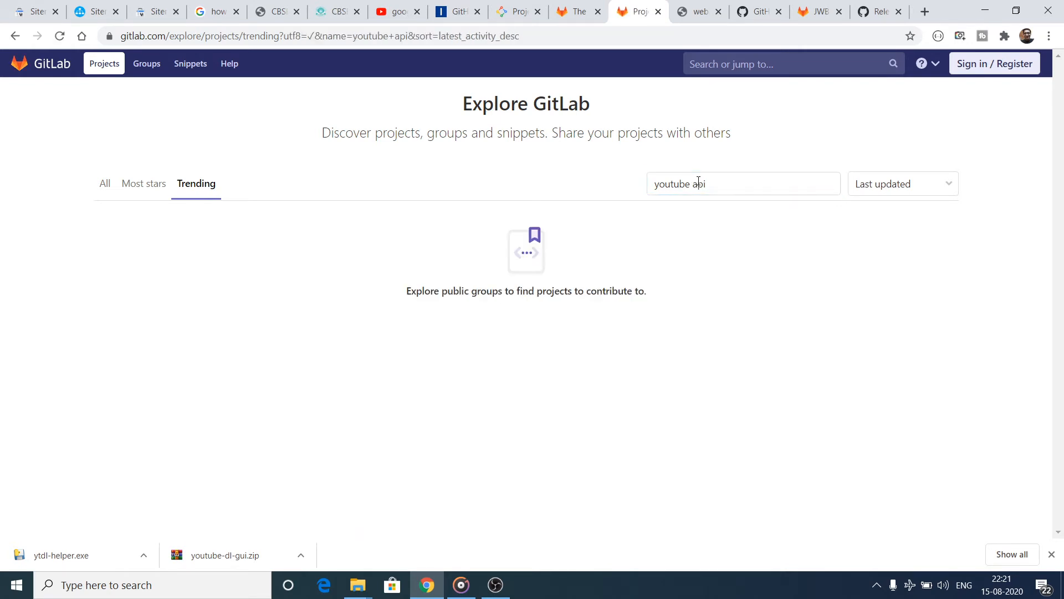
{"action": "mouse_move", "coordinate": [104, 183]}
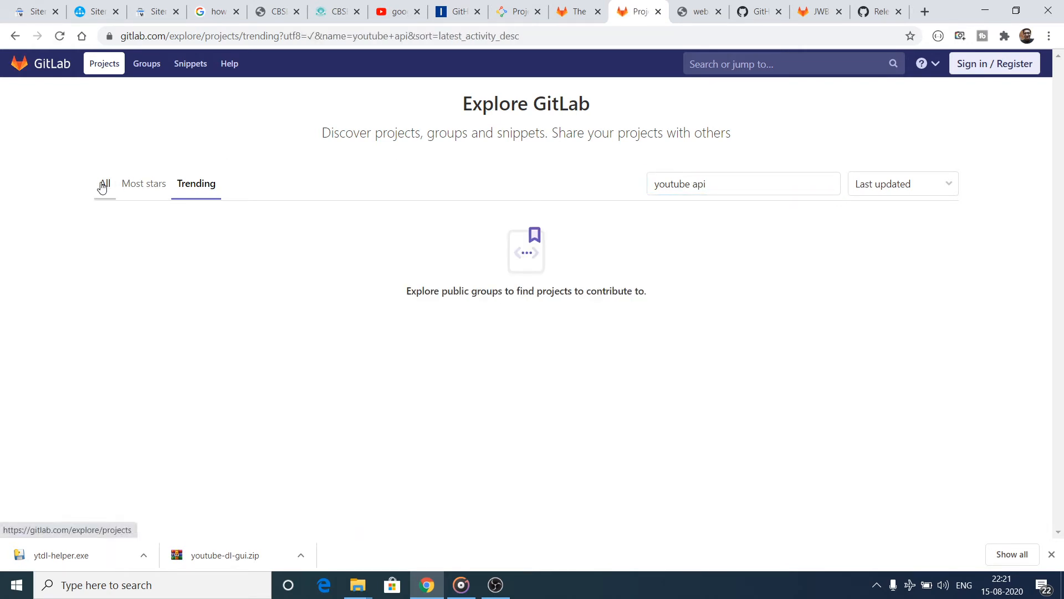
{"action": "left_click", "coordinate": [104, 183]}
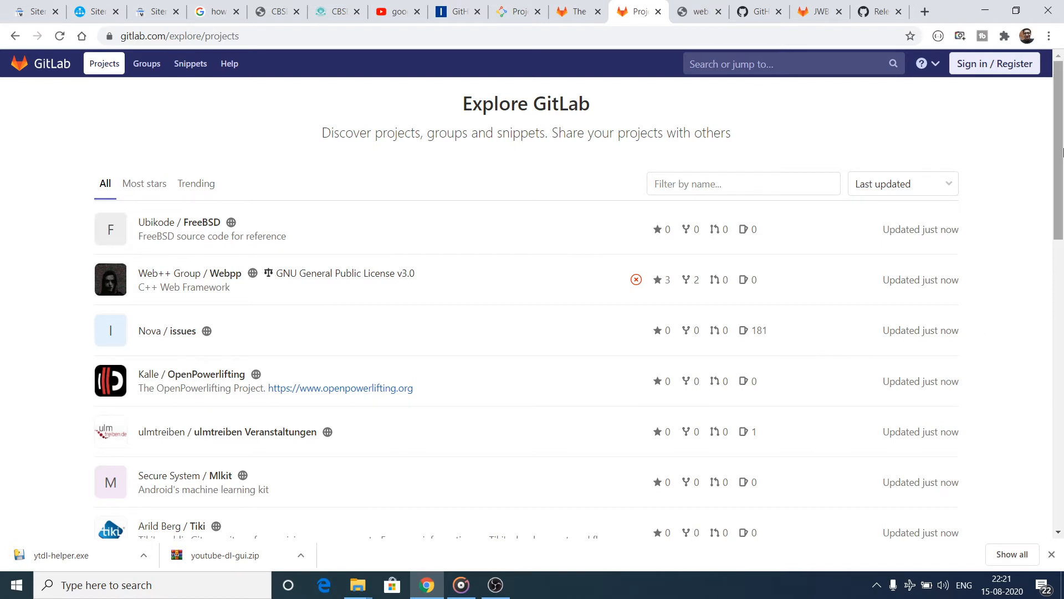
Filter all projects by the 'youtube api' suggestion and open Youtube-clone-api in a new tab.
{"action": "type", "text": "you"}
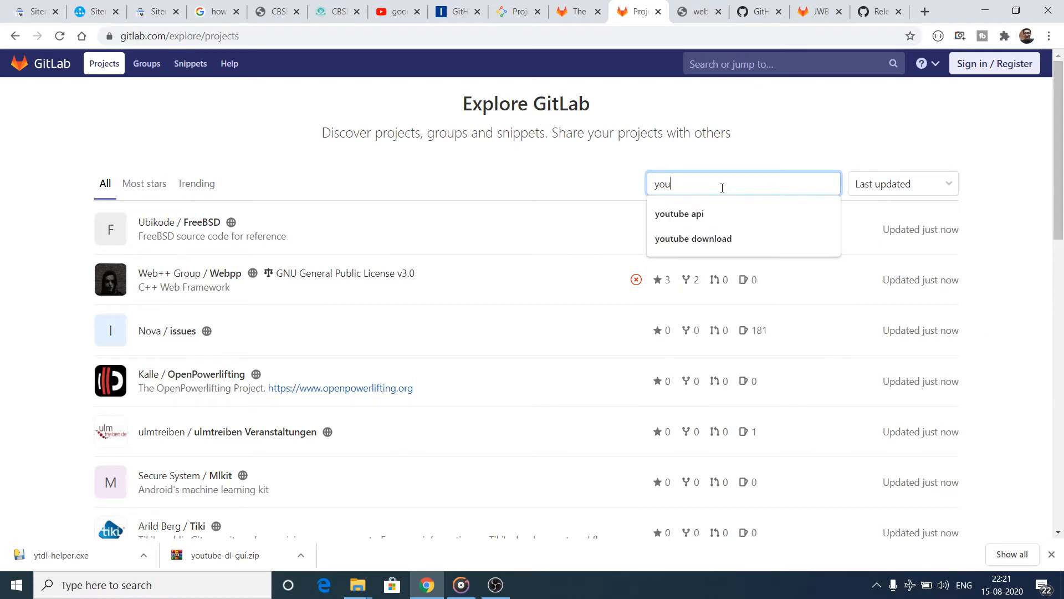
{"action": "left_click", "coordinate": [678, 213]}
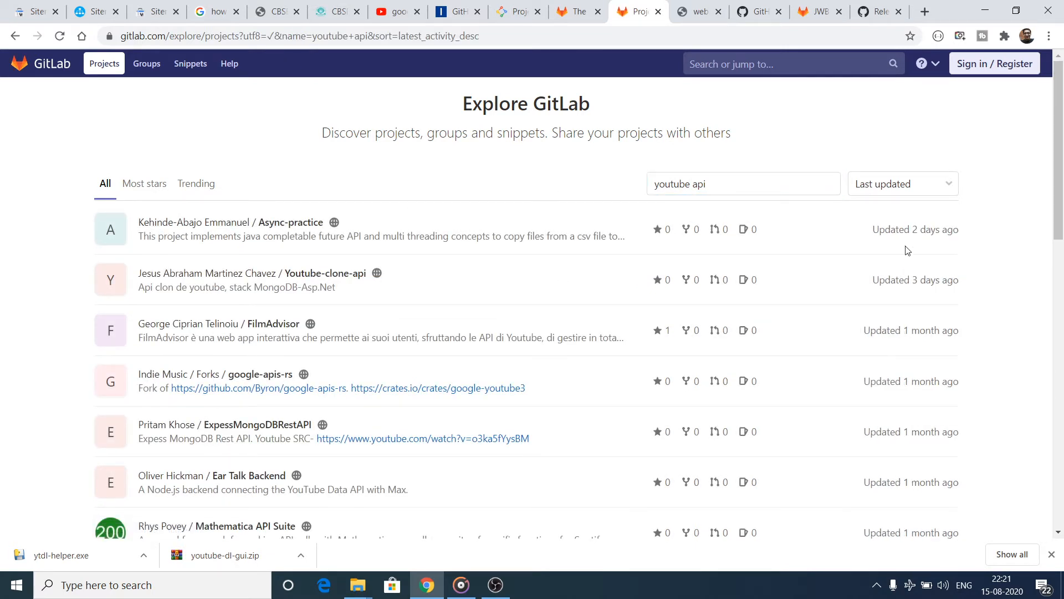
{"action": "mouse_move", "coordinate": [324, 273]}
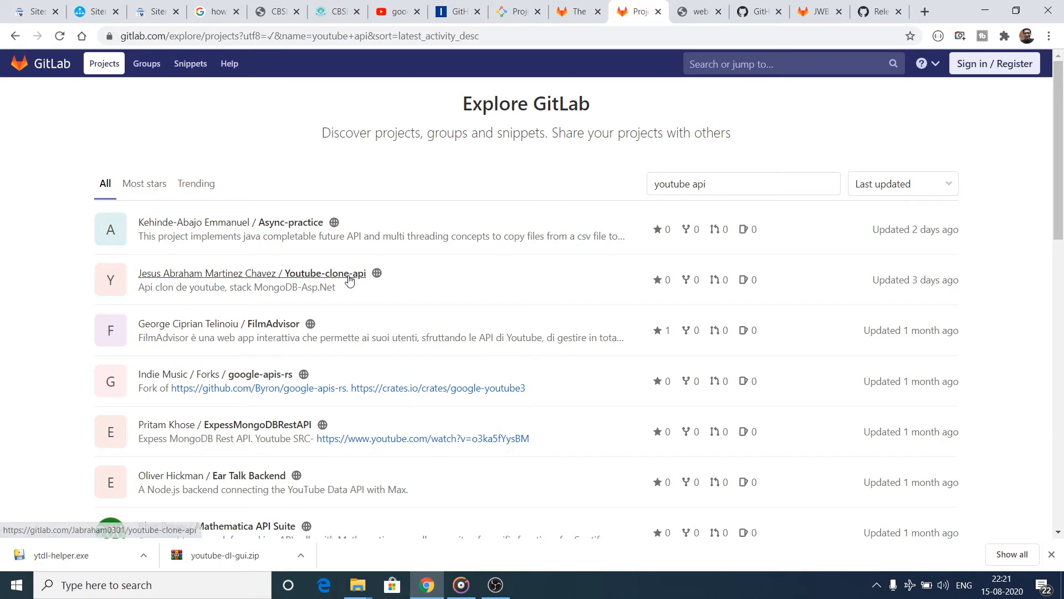
{"action": "right_click", "coordinate": [342, 273]}
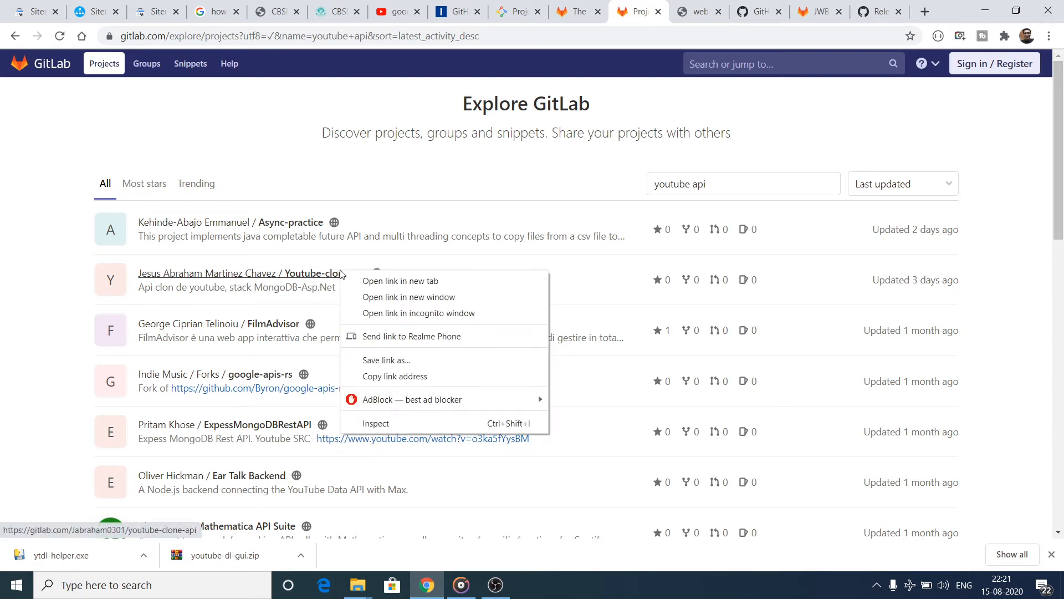
{"action": "left_click", "coordinate": [400, 280]}
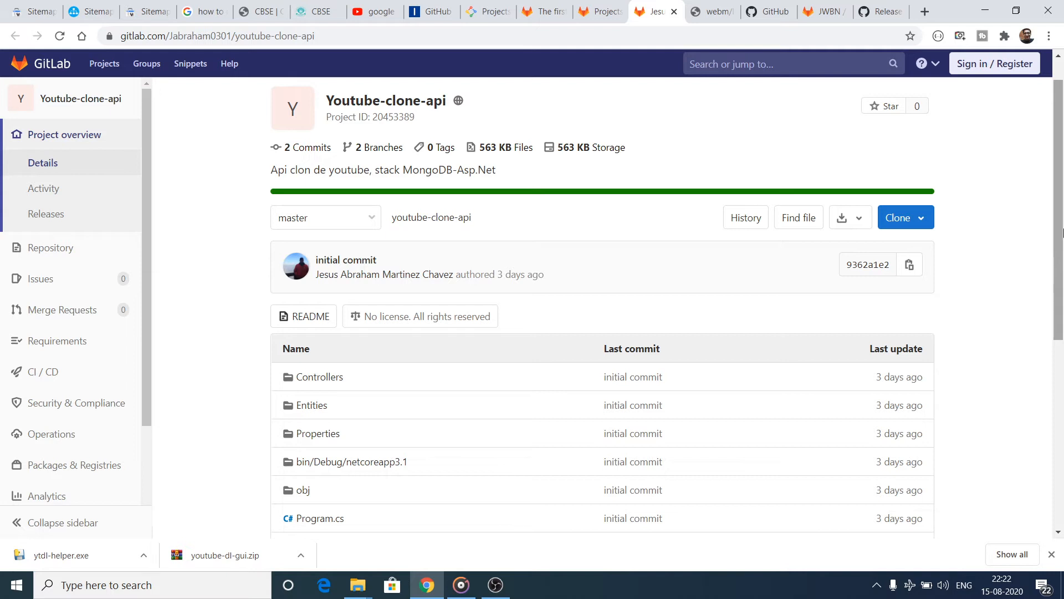
Review the Youtube-clone-api files, then open YT Video Search from the youtube api results.
{"action": "scroll", "scroll_direction": "down", "scroll_amount": 3}
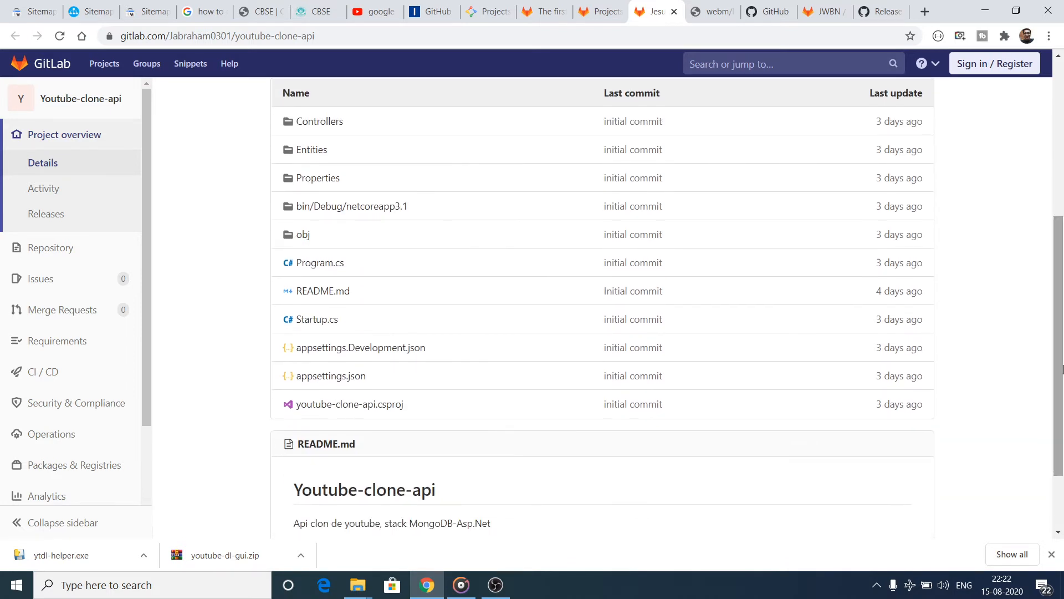
{"action": "scroll", "scroll_direction": "down", "scroll_amount": 3}
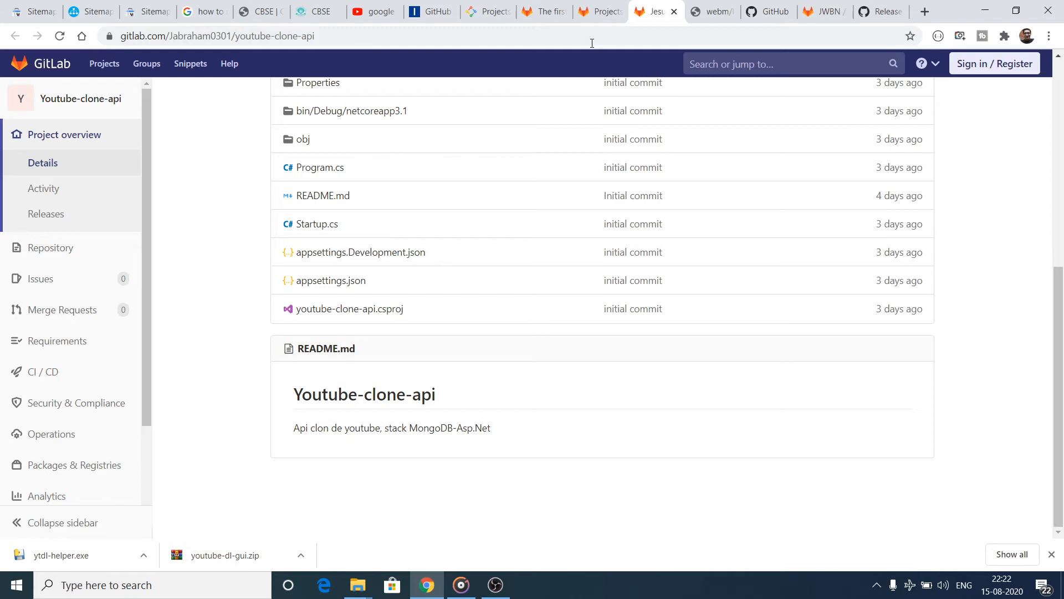
{"action": "left_click", "coordinate": [596, 12]}
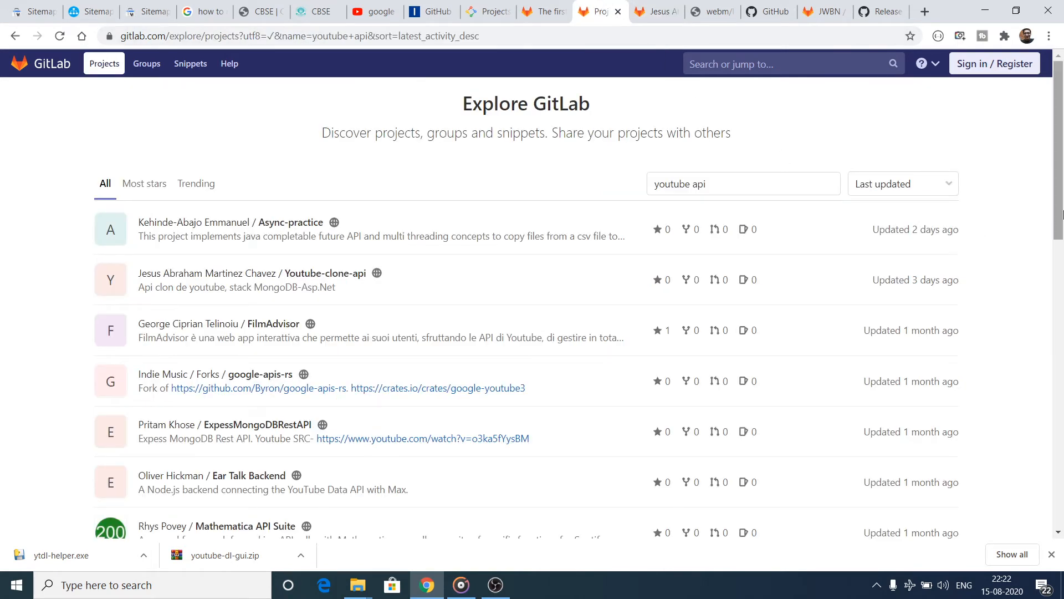
{"action": "scroll", "scroll_direction": "down", "scroll_amount": 3}
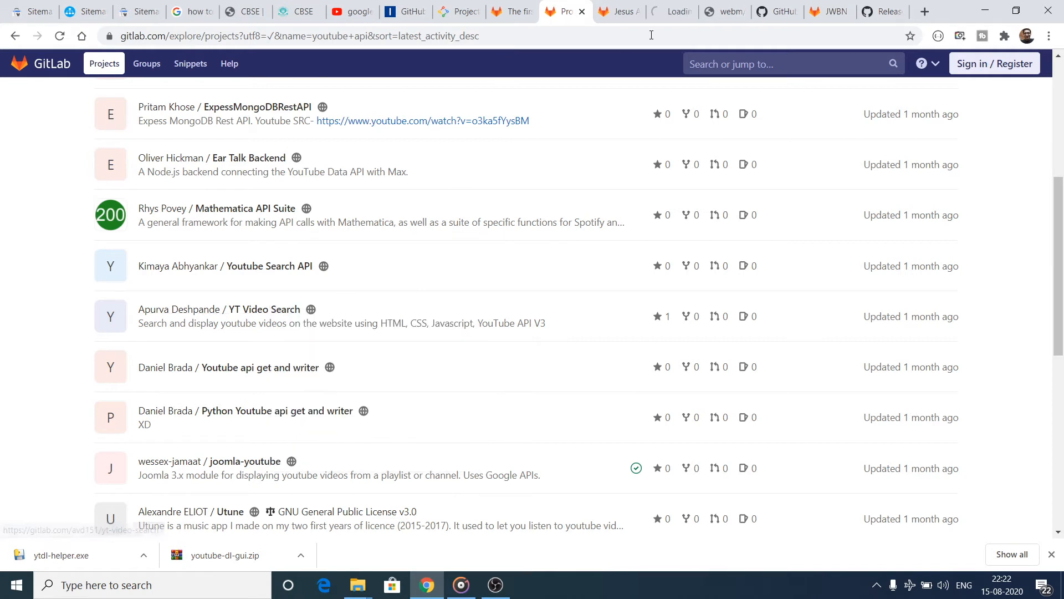
{"action": "left_click", "coordinate": [264, 309]}
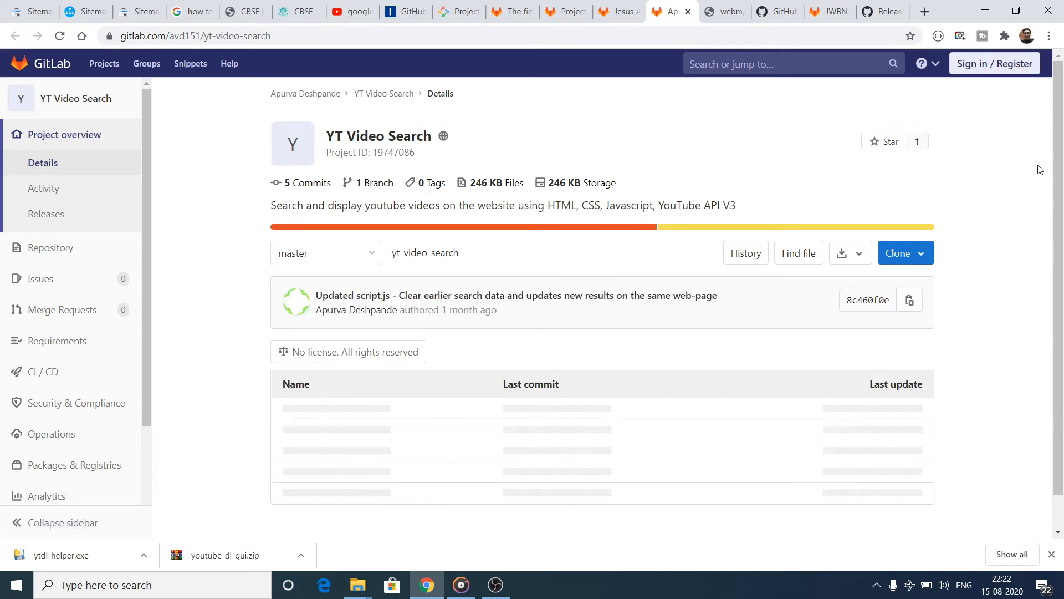
{"action": "mouse_move", "coordinate": [1059, 156]}
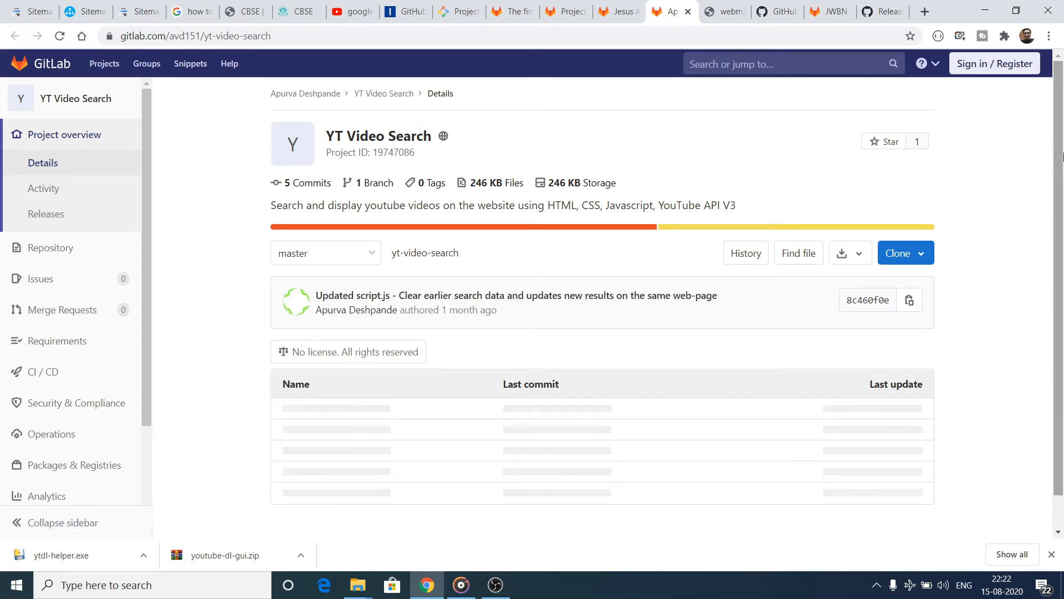
{"action": "scroll", "scroll_direction": "down", "scroll_amount": 3}
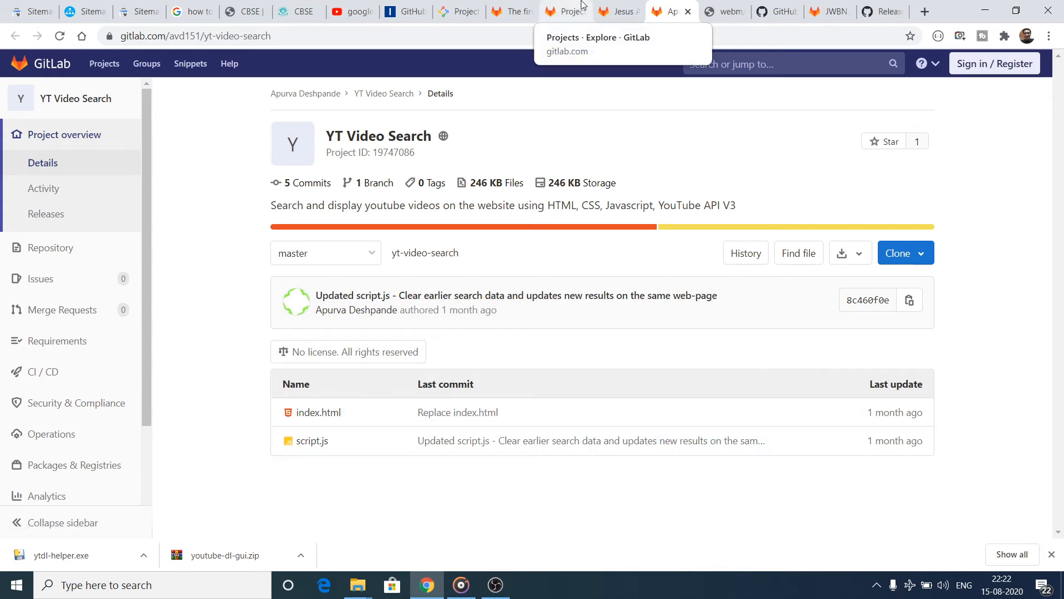
{"action": "mouse_move", "coordinate": [512, 12]}
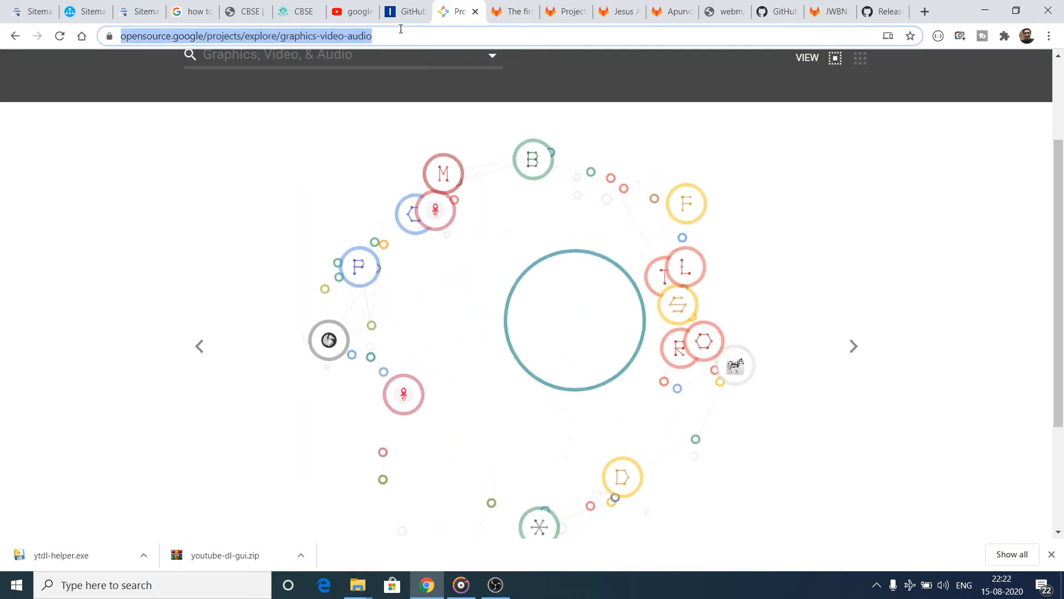
Search Google for 'sourceforge' and go to the SourceForge website from the results.
{"action": "type", "text": "sourceforge&oq=sourceforge&aqs=chrome.0.69i59j0l3j69i60l4.3794j0j4&sourceid=chrome&ie=UTF-8"}
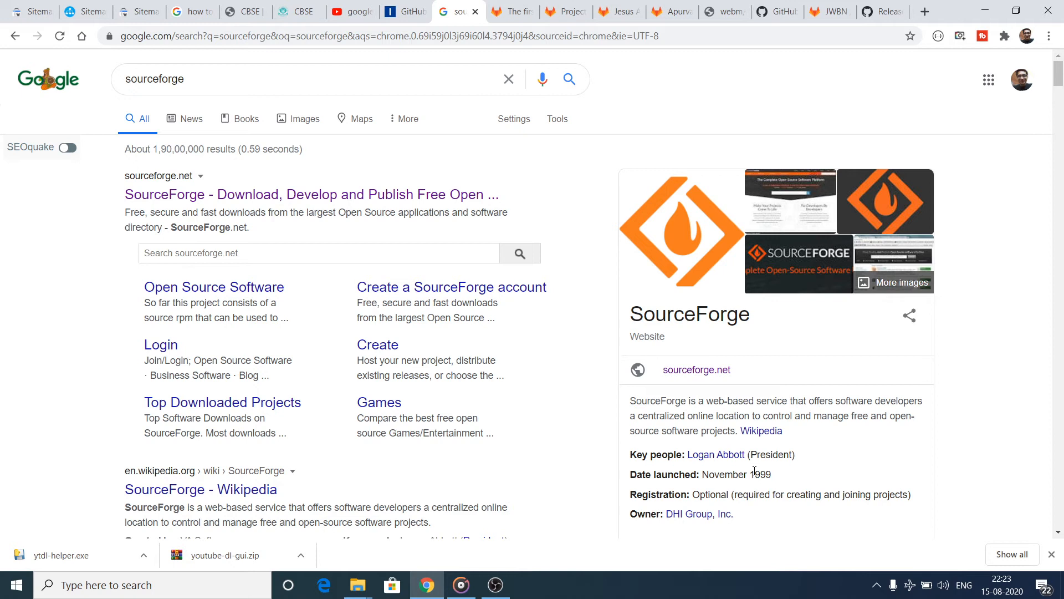
{"action": "mouse_move", "coordinate": [784, 395]}
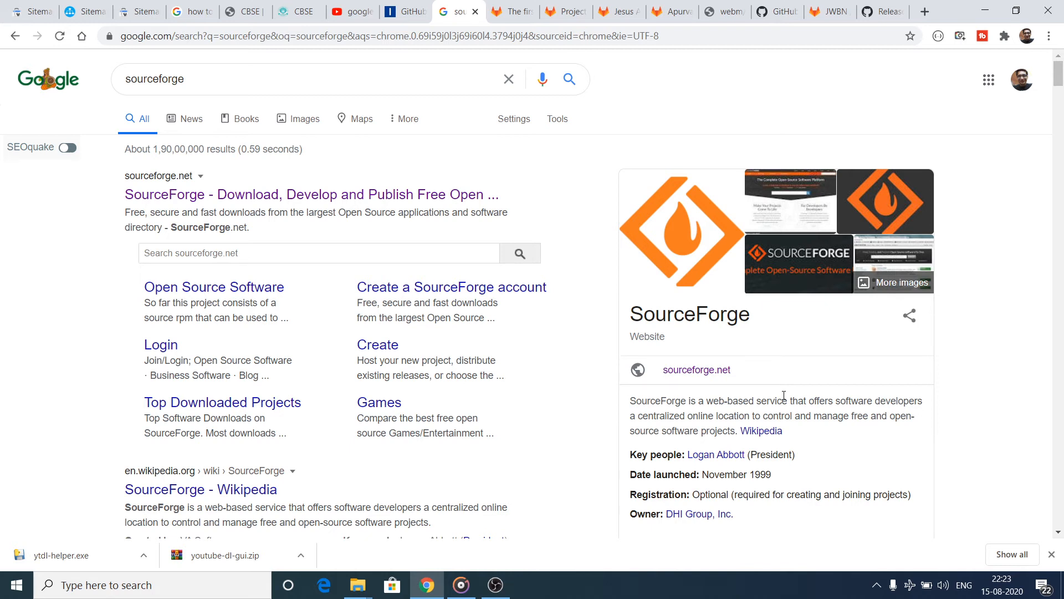
{"action": "left_click", "coordinate": [310, 194]}
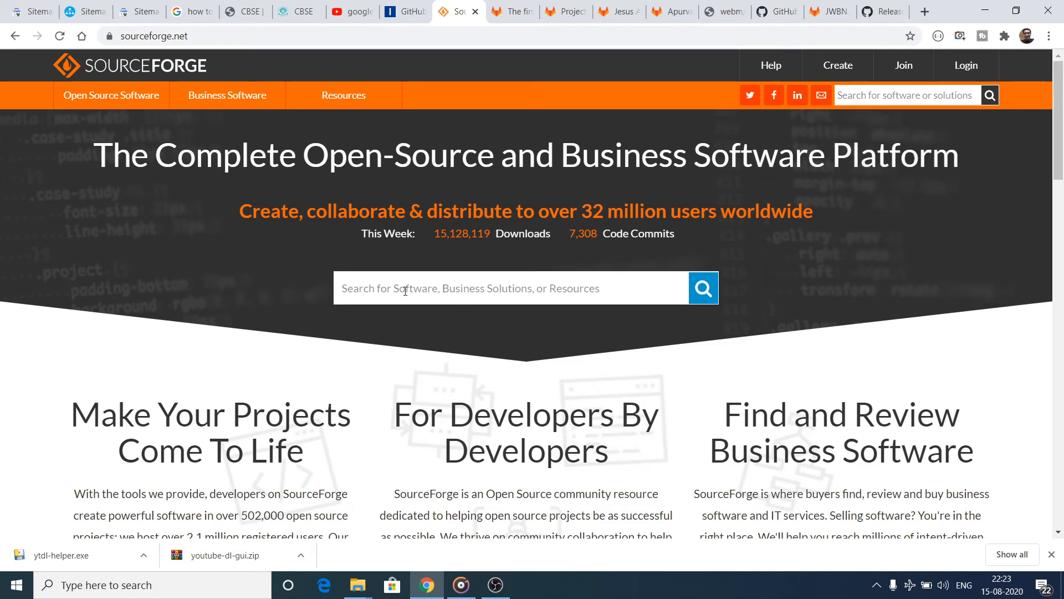
{"action": "mouse_move", "coordinate": [776, 271]}
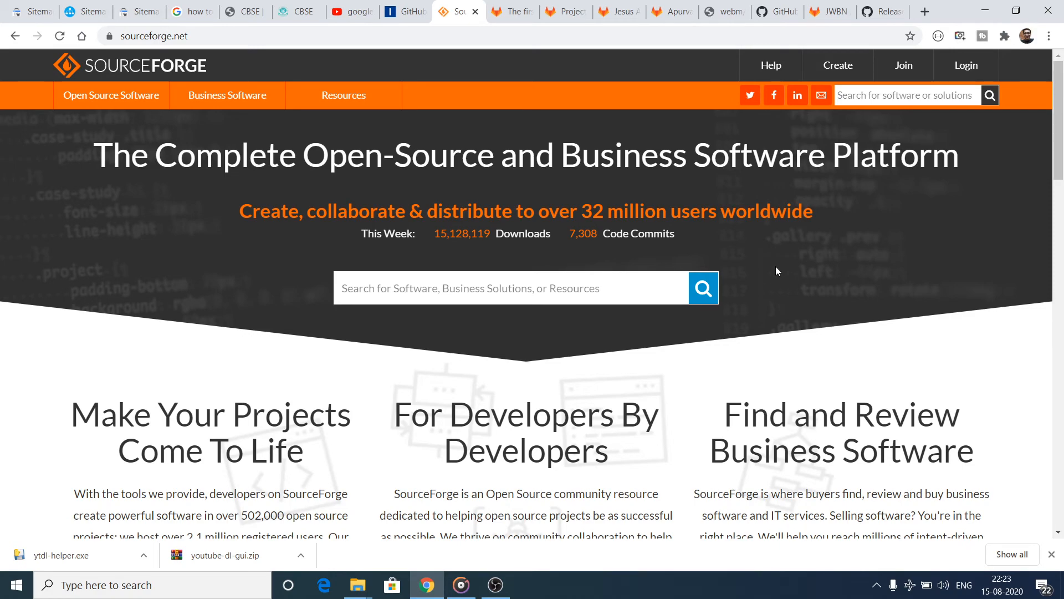
Browse SourceForge's Popular Projects, staff picks and Open Source Categories, then return to the top.
{"action": "scroll", "scroll_direction": "down", "scroll_amount": 3}
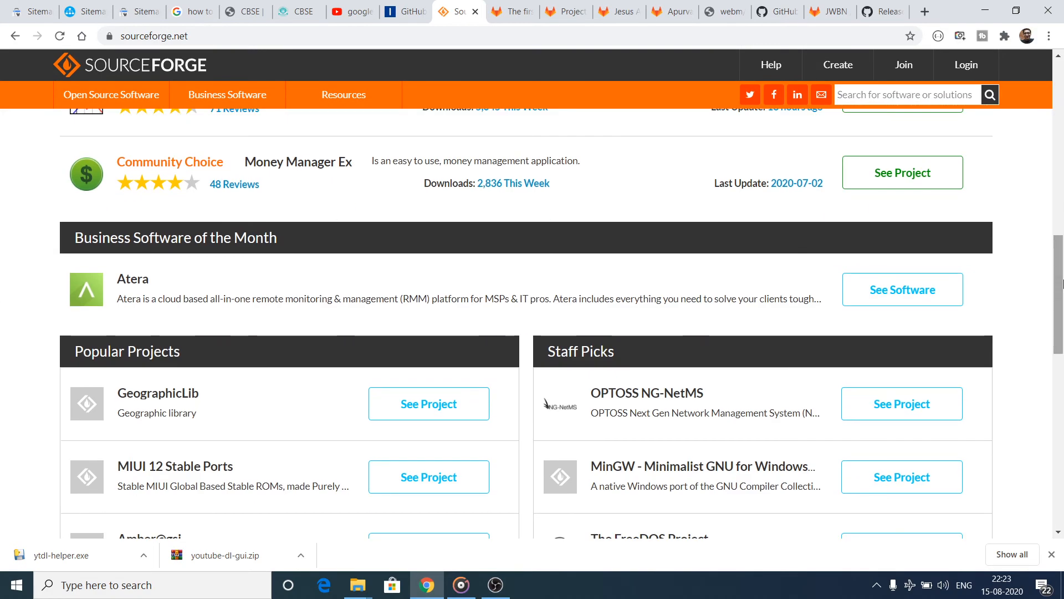
{"action": "scroll", "scroll_direction": "down", "scroll_amount": 3}
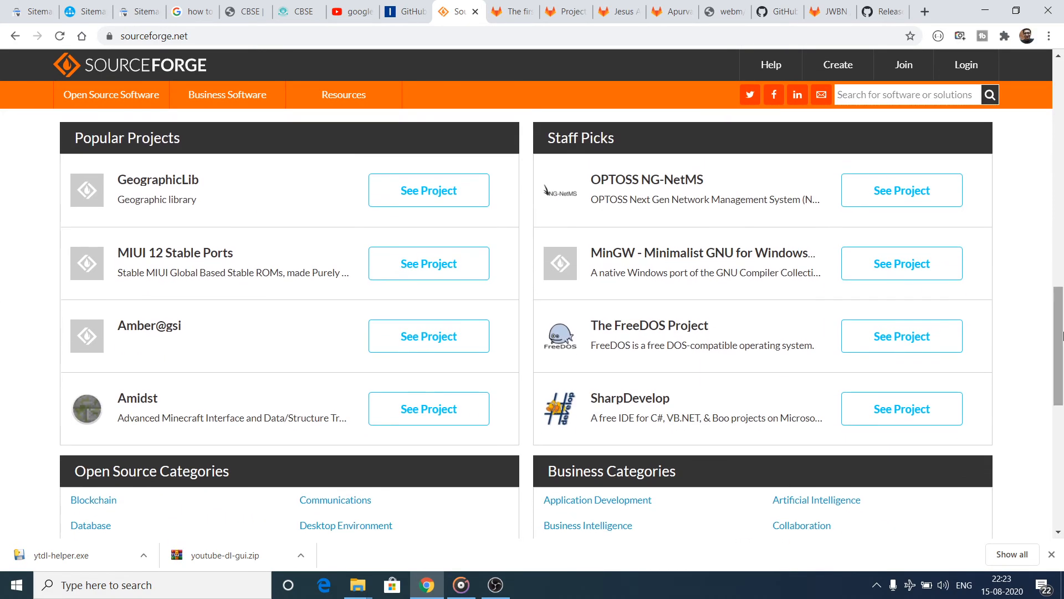
{"action": "mouse_move", "coordinate": [158, 180]}
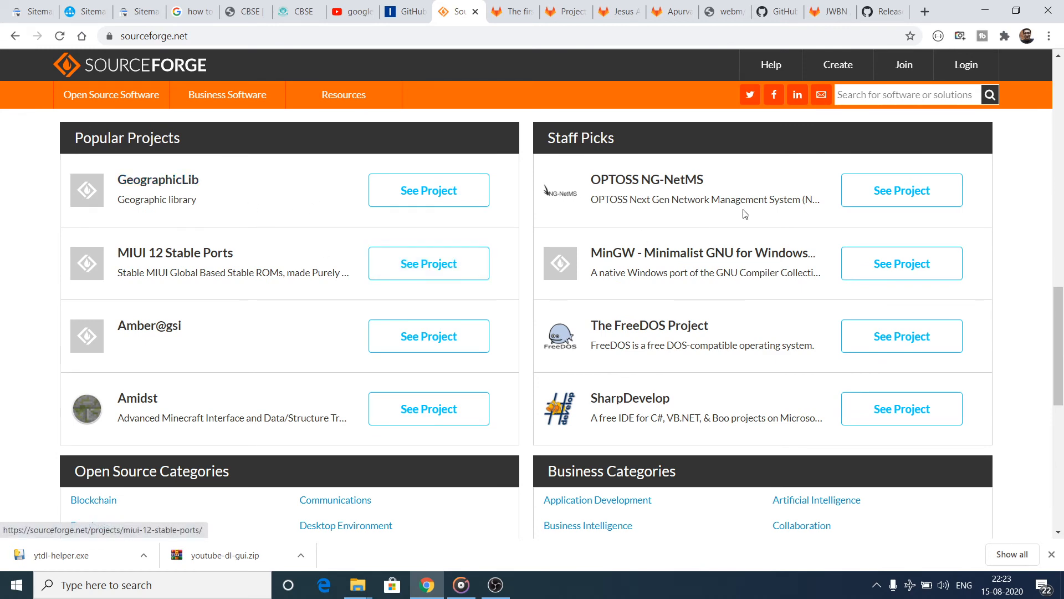
{"action": "scroll", "scroll_direction": "down", "scroll_amount": 3}
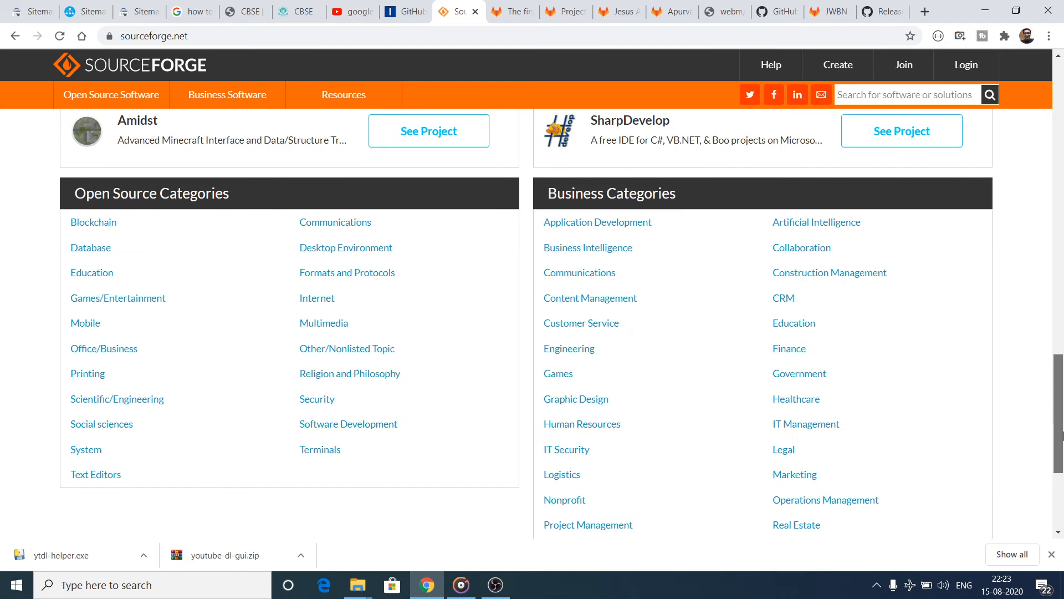
{"action": "scroll", "scroll_direction": "up", "scroll_amount": 3}
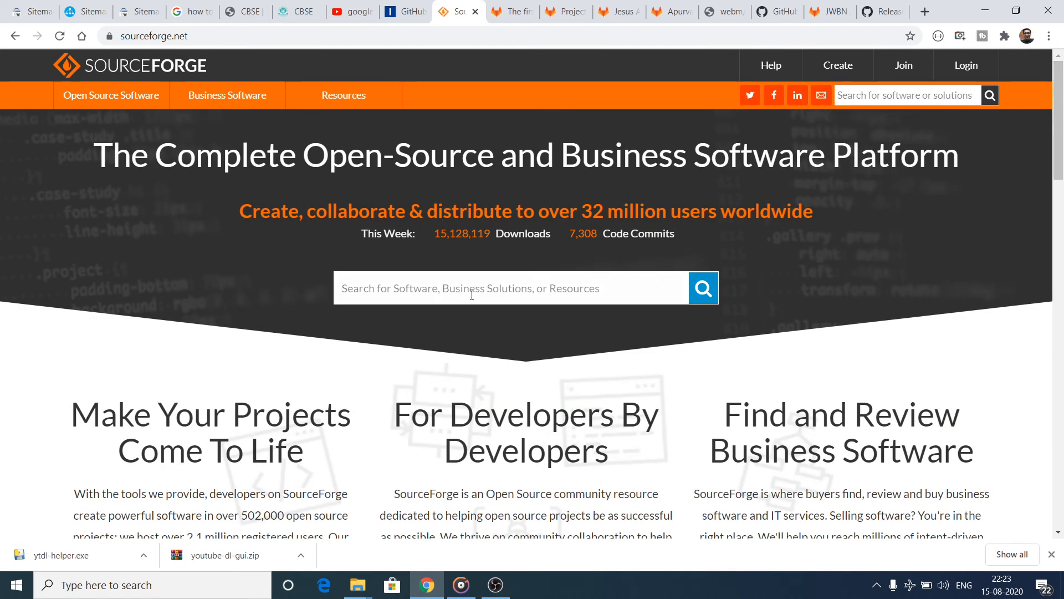
{"action": "left_click", "coordinate": [469, 288]}
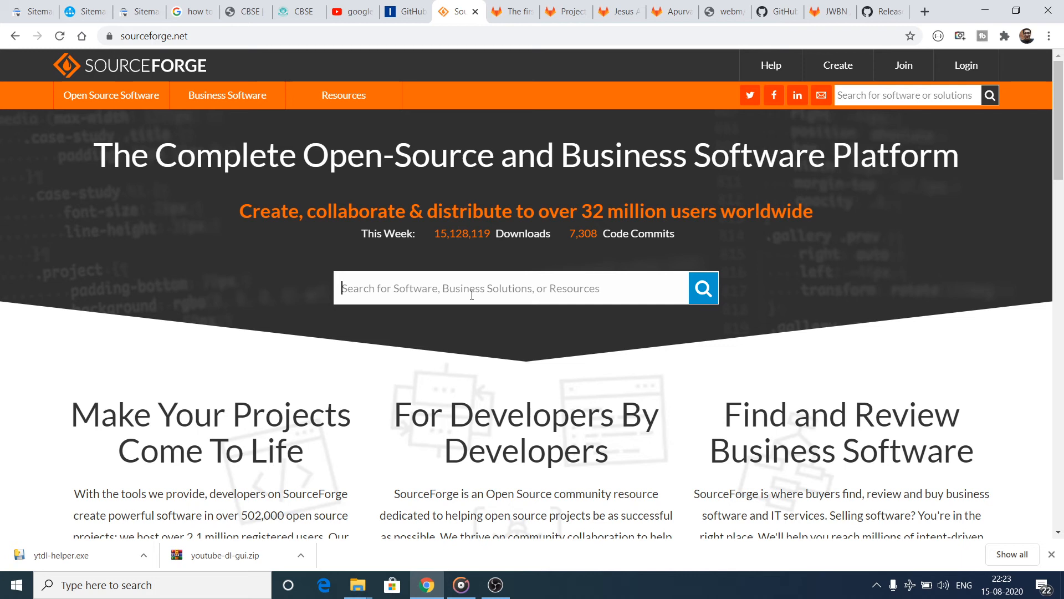
Search SourceForge for 'python notepad' and scroll through the 17 matching Windows programs.
{"action": "type", "text": "python notepad"}
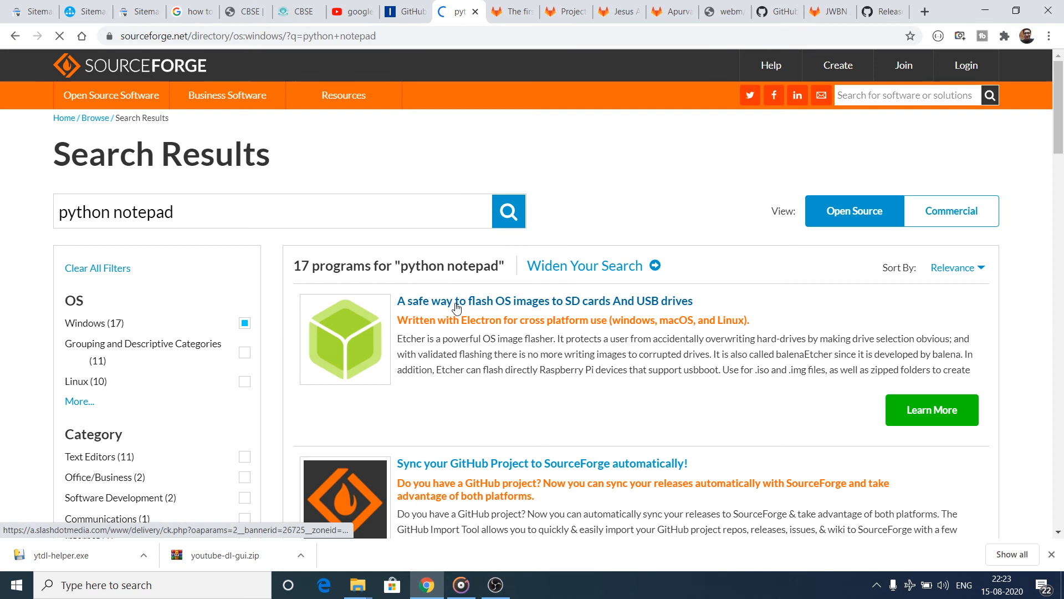
{"action": "scroll", "scroll_direction": "down", "scroll_amount": 3}
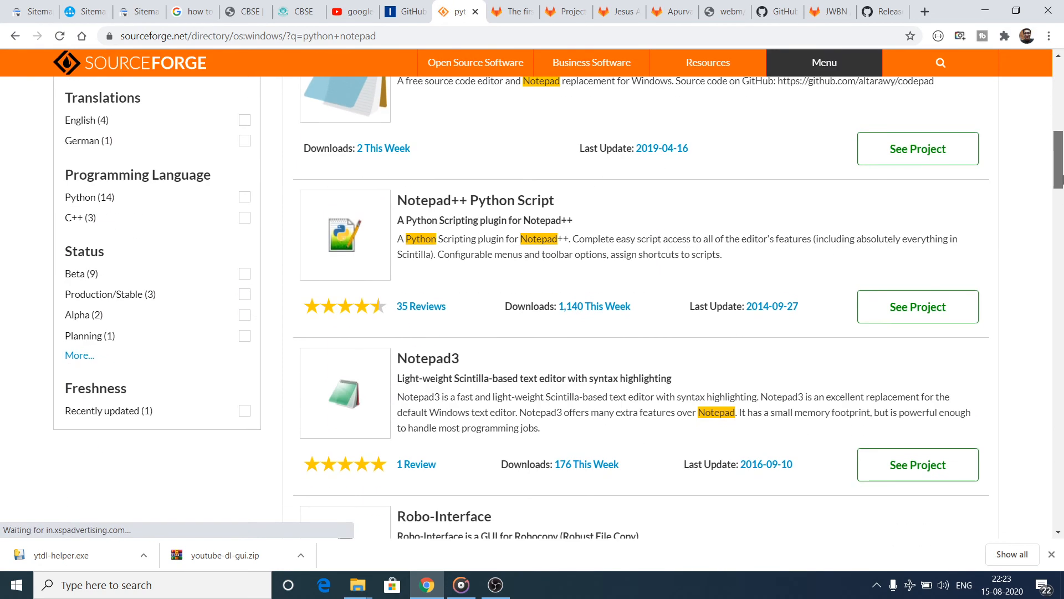
{"action": "mouse_move", "coordinate": [475, 200]}
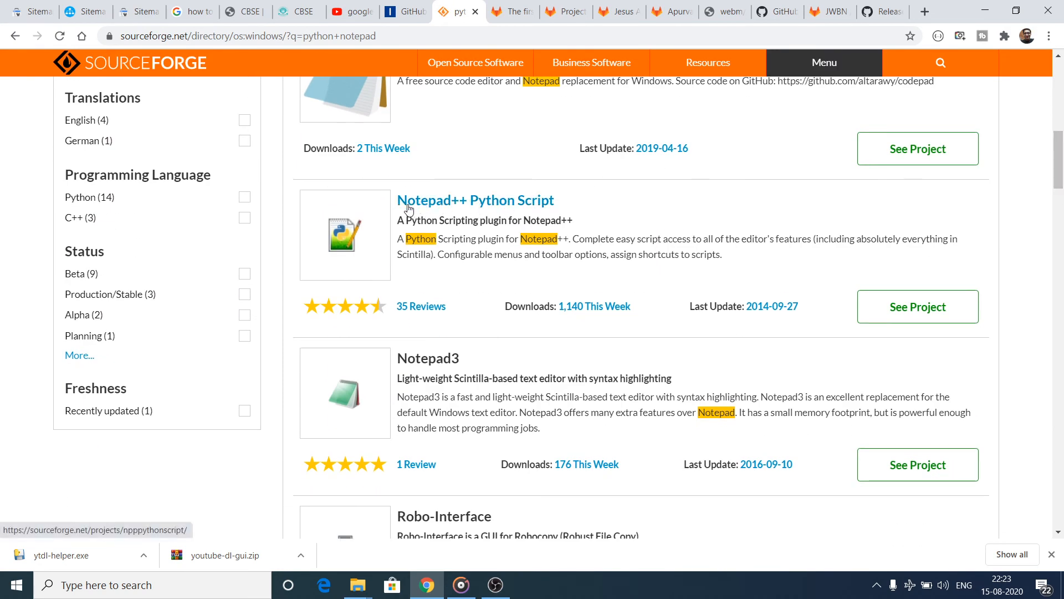
{"action": "left_click", "coordinate": [475, 199]}
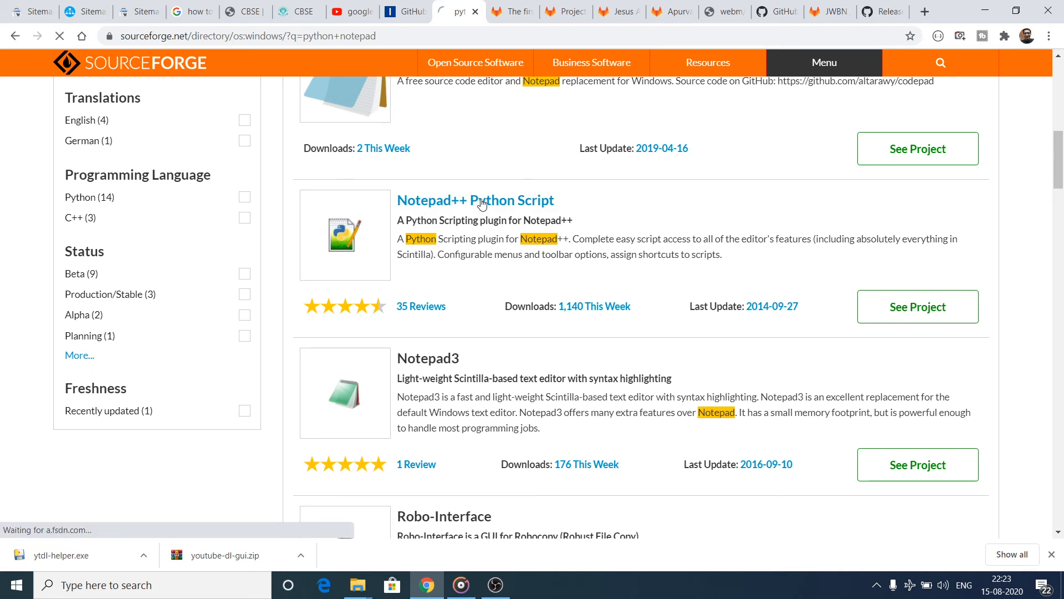
{"action": "left_click", "coordinate": [475, 199]}
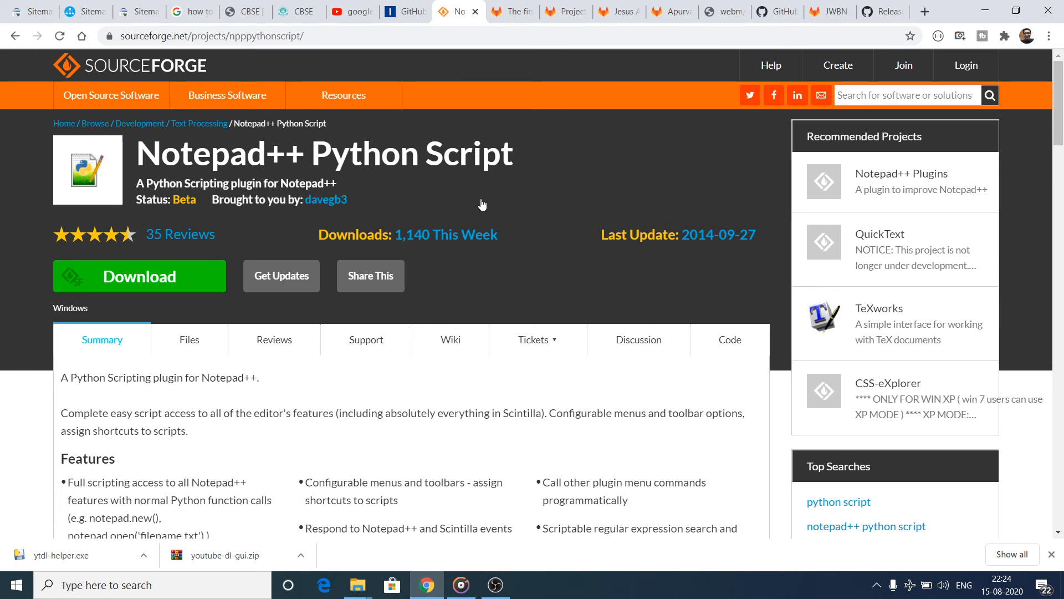
{"action": "mouse_move", "coordinate": [589, 224]}
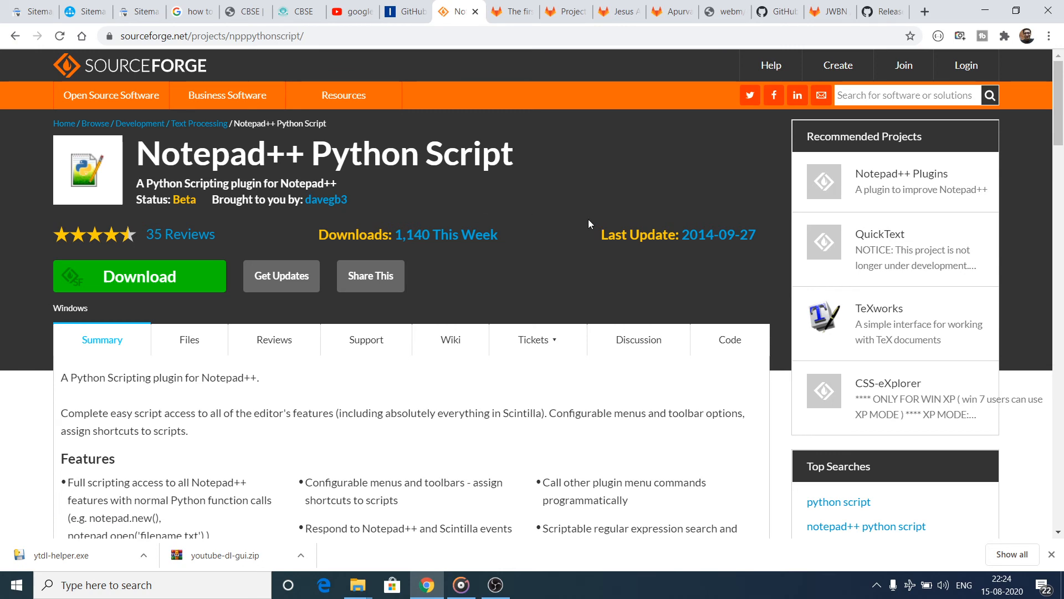
{"action": "scroll", "scroll_direction": "down", "scroll_amount": 3}
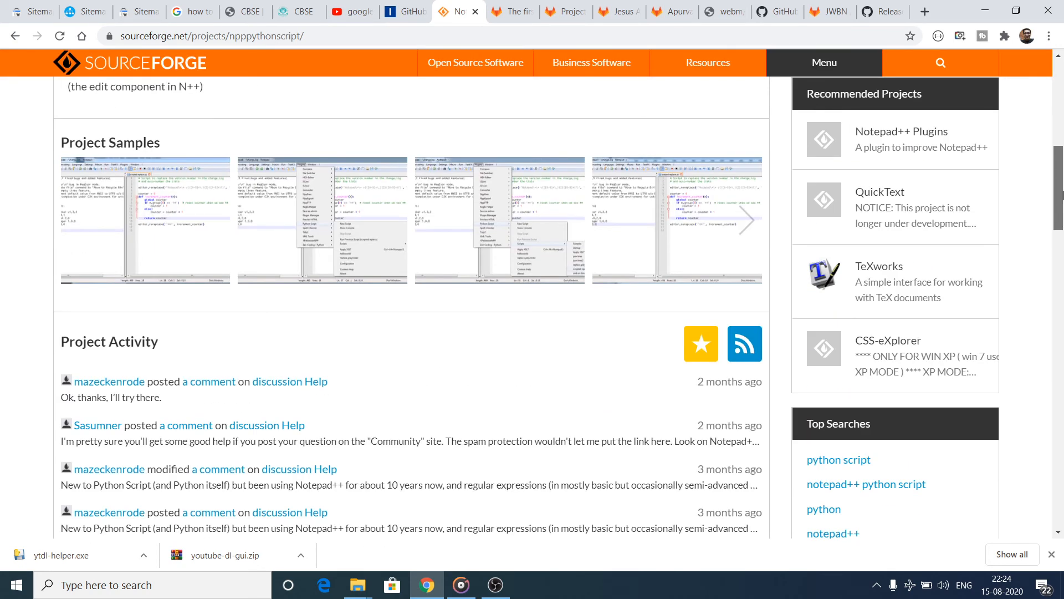
{"action": "mouse_move", "coordinate": [82, 234]}
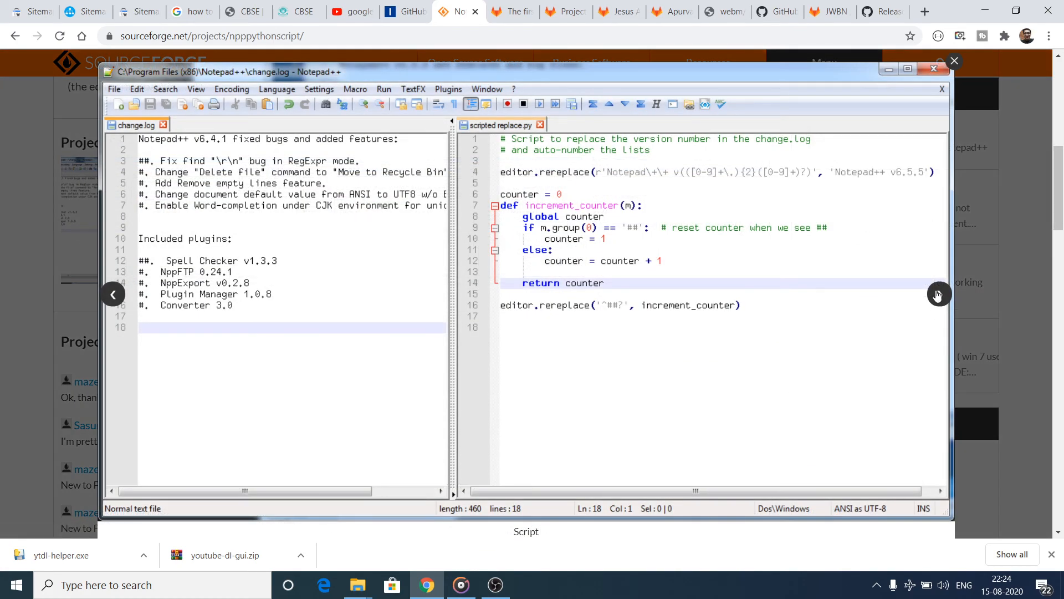
{"action": "left_click", "coordinate": [448, 89]}
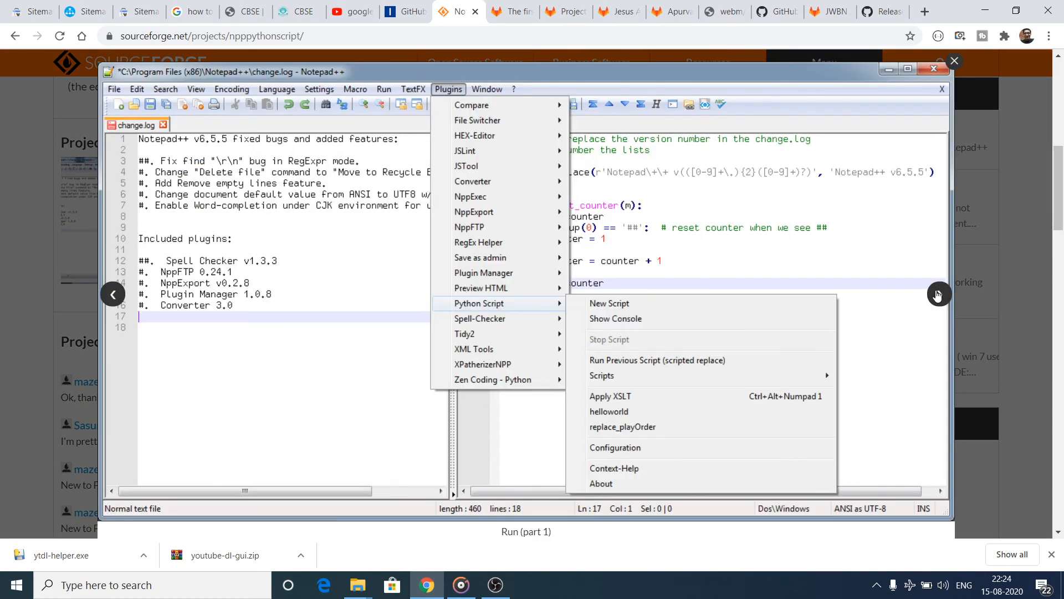
{"action": "left_click", "coordinate": [656, 360]}
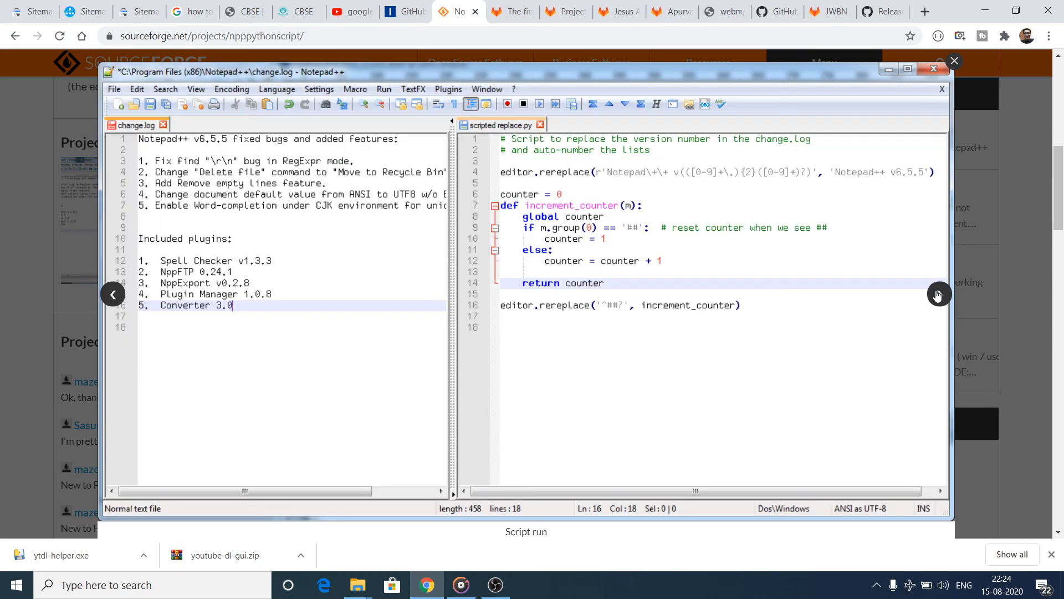
{"action": "left_click", "coordinate": [953, 60]}
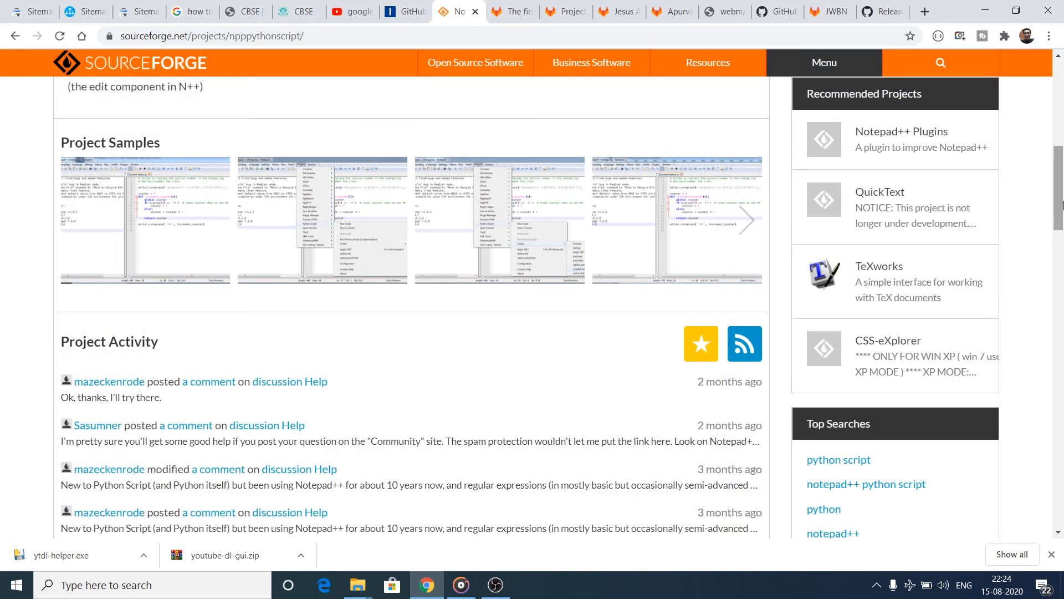
{"action": "scroll", "scroll_direction": "up", "scroll_amount": 3}
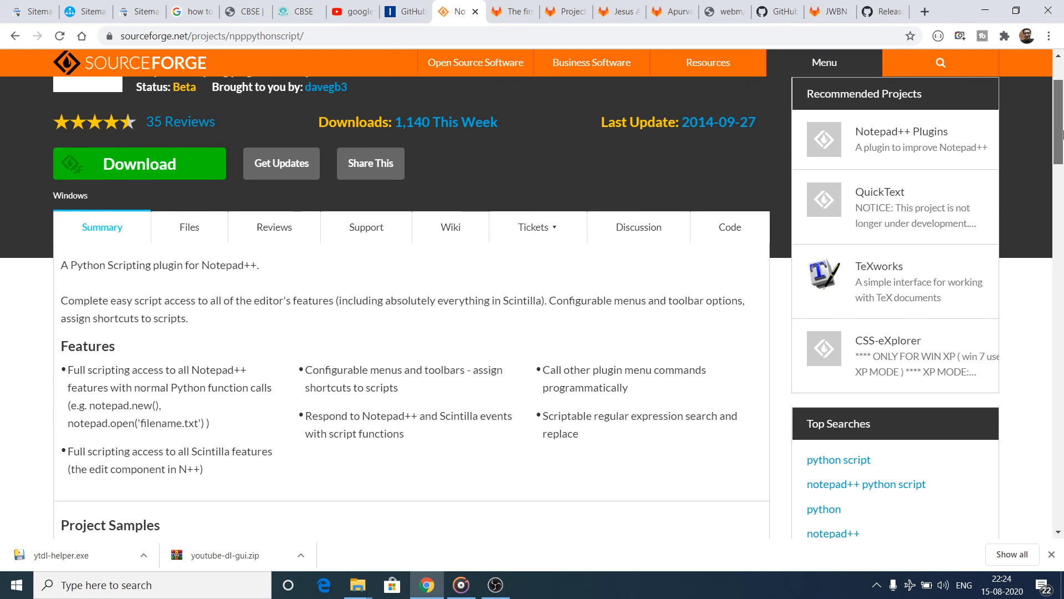
{"action": "double_click", "coordinate": [221, 265]}
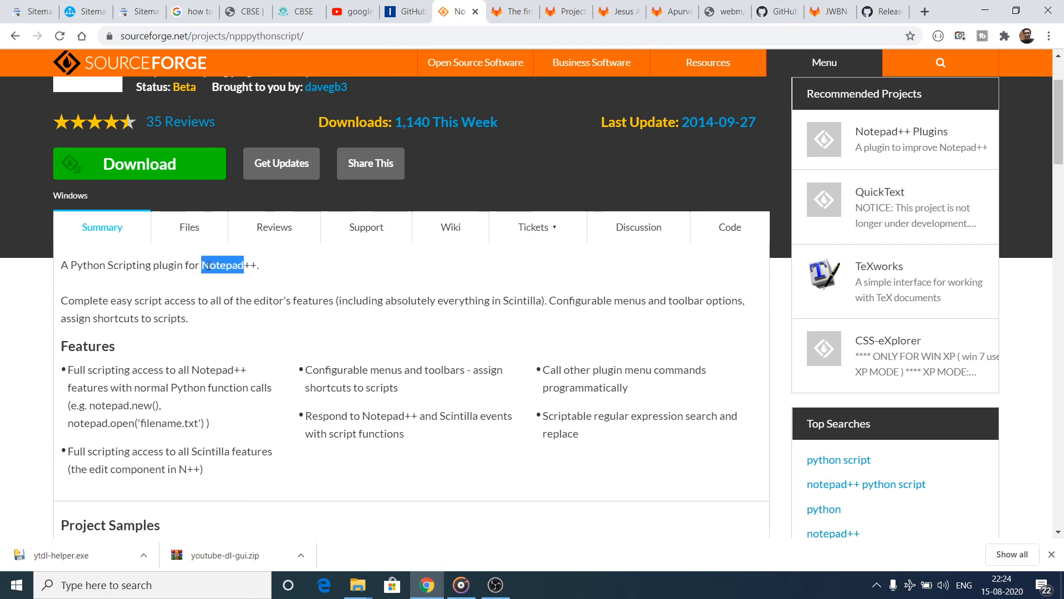
{"action": "triple_click", "coordinate": [160, 265]}
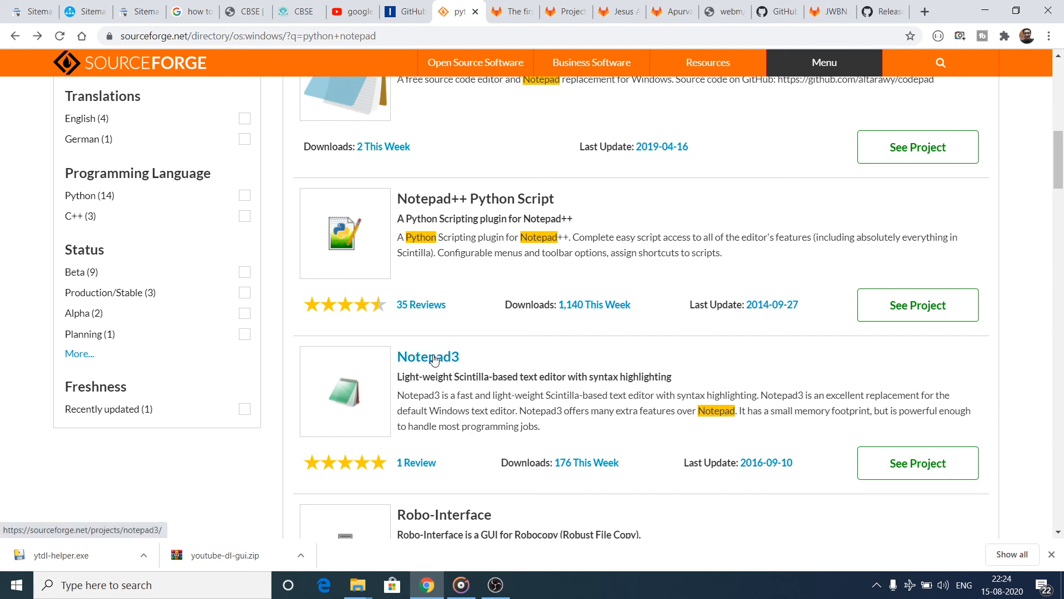
Open the Notepad3 project page and view both of its enlarged sample screenshots.
{"action": "left_click", "coordinate": [427, 356]}
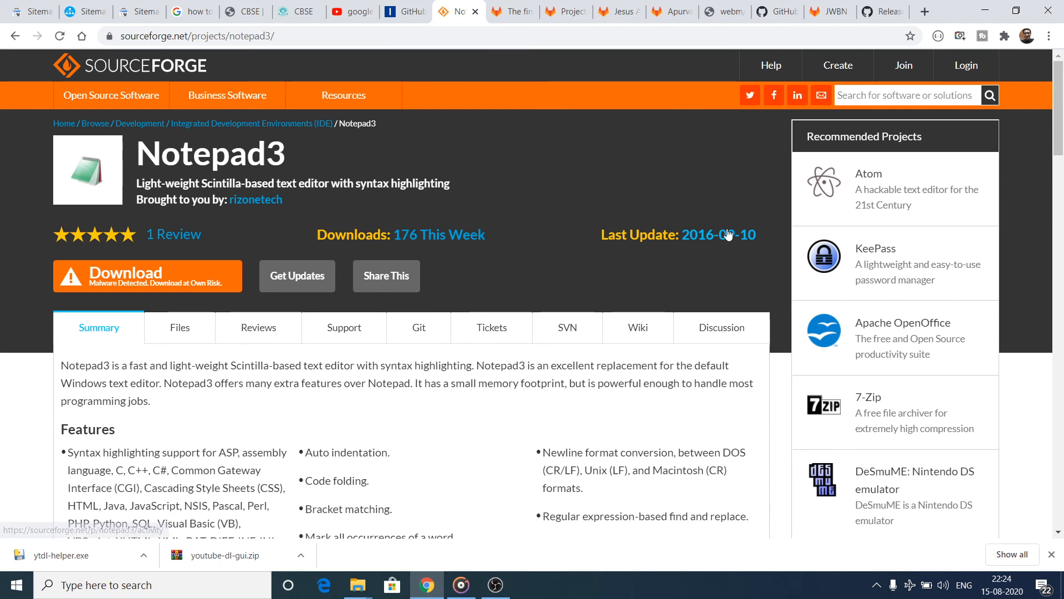
{"action": "scroll", "scroll_direction": "down", "scroll_amount": 3}
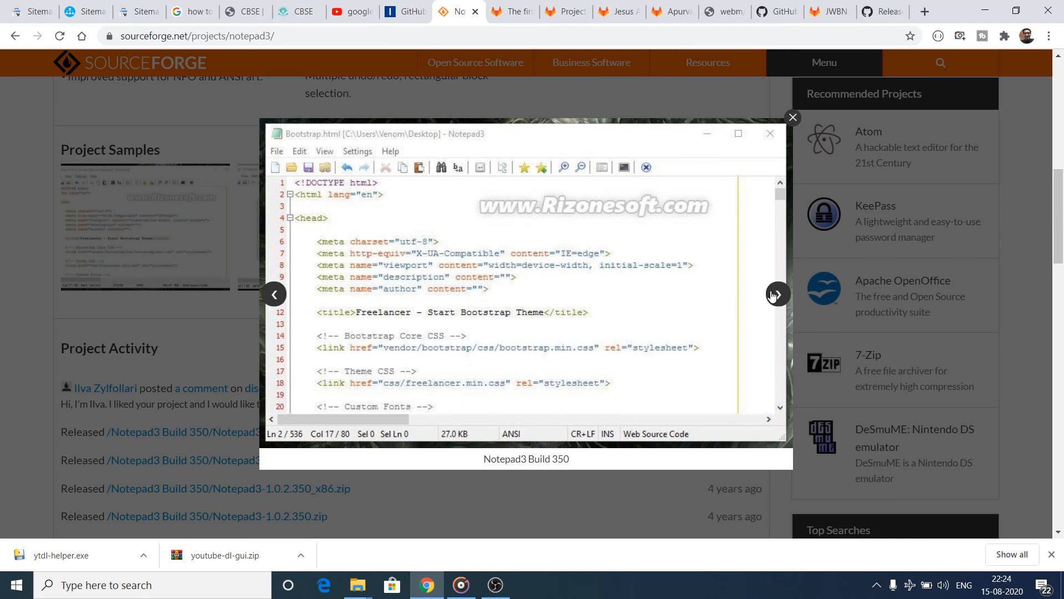
{"action": "left_click", "coordinate": [777, 294]}
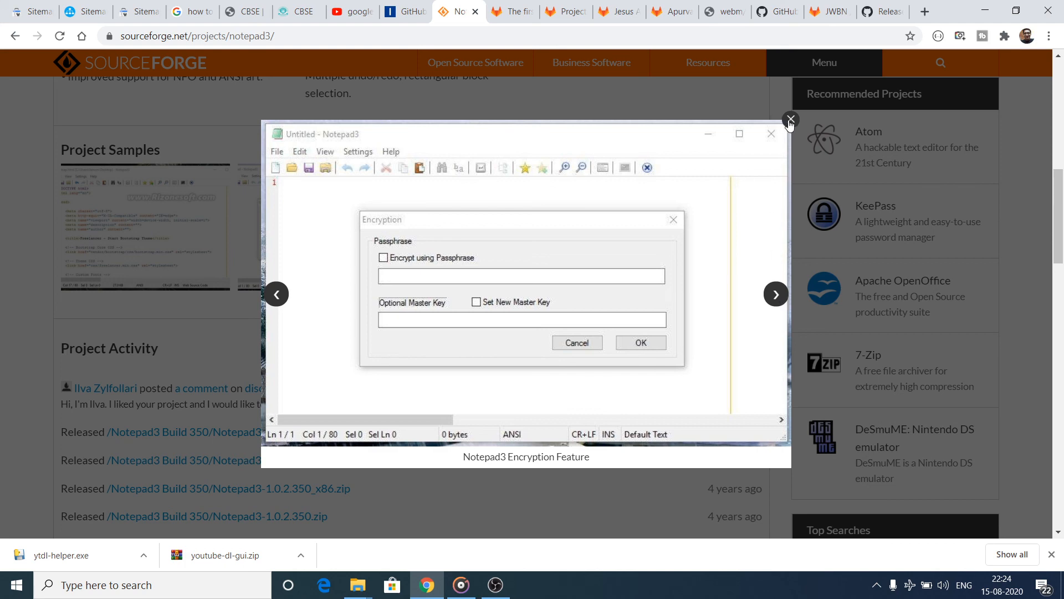
{"action": "left_click", "coordinate": [790, 121]}
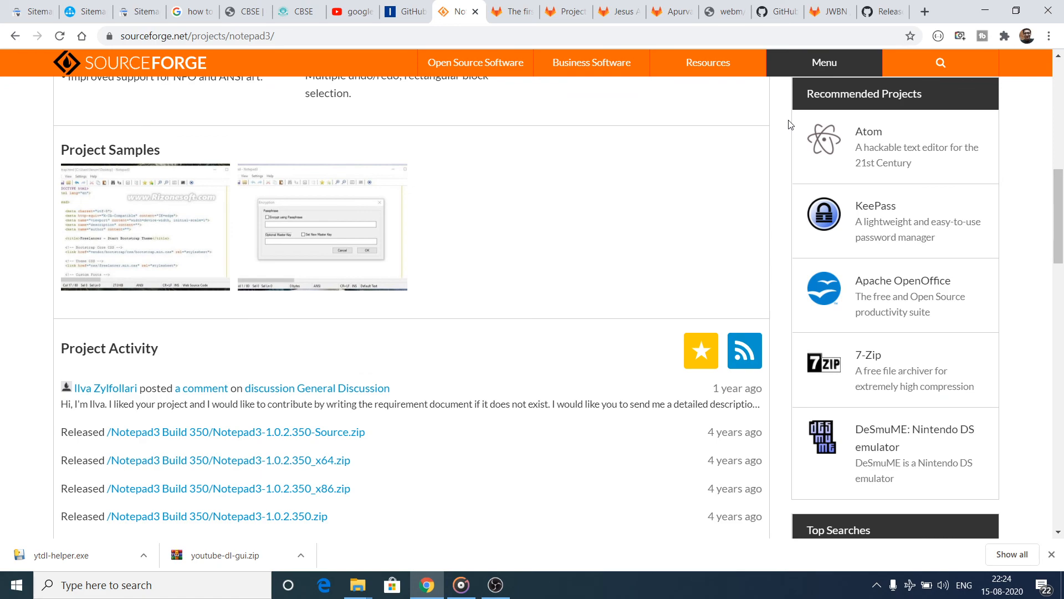